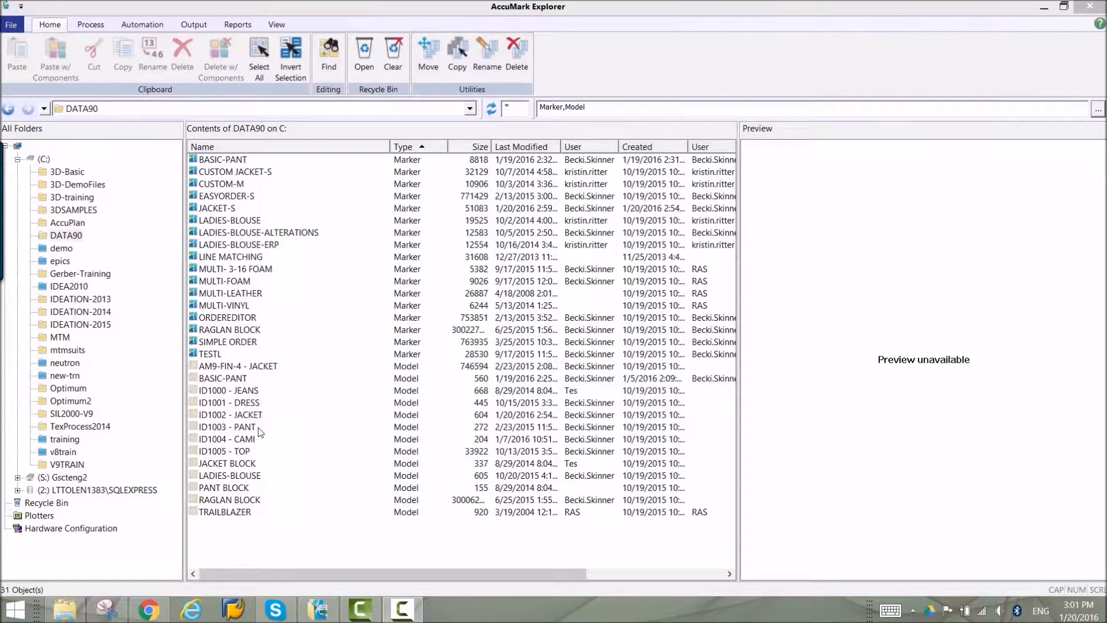
{"action": "mouse_move", "coordinate": [254, 430]}
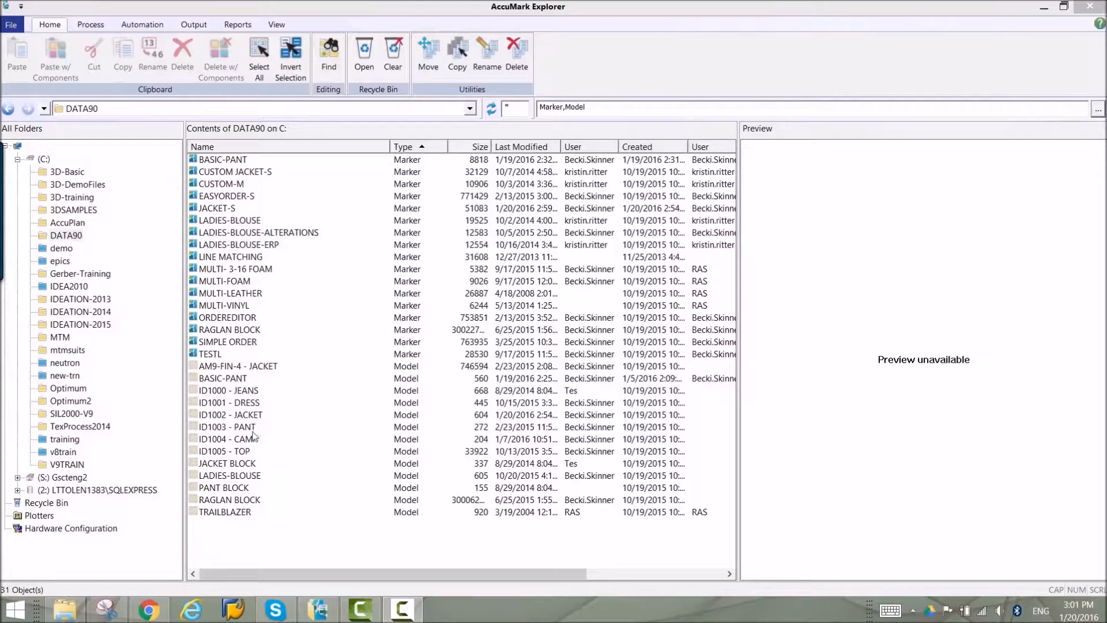
- Open the ID1002 - JACKET model from DATA90 in Easy Order via its context menu
{"action": "right_click", "coordinate": [230, 414]}
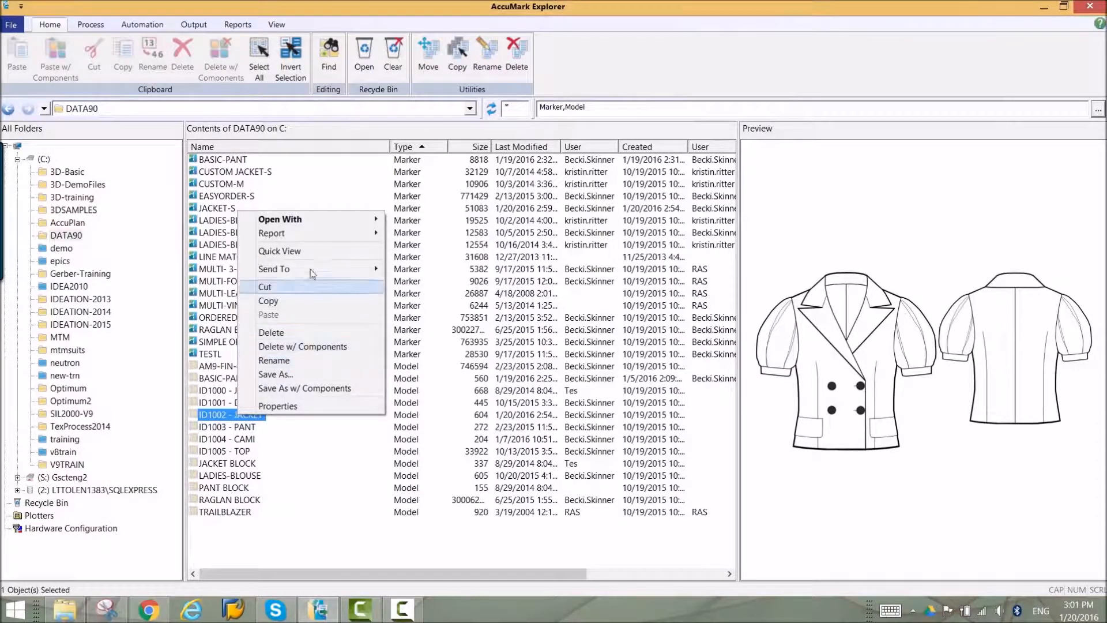
{"action": "mouse_move", "coordinate": [281, 220]}
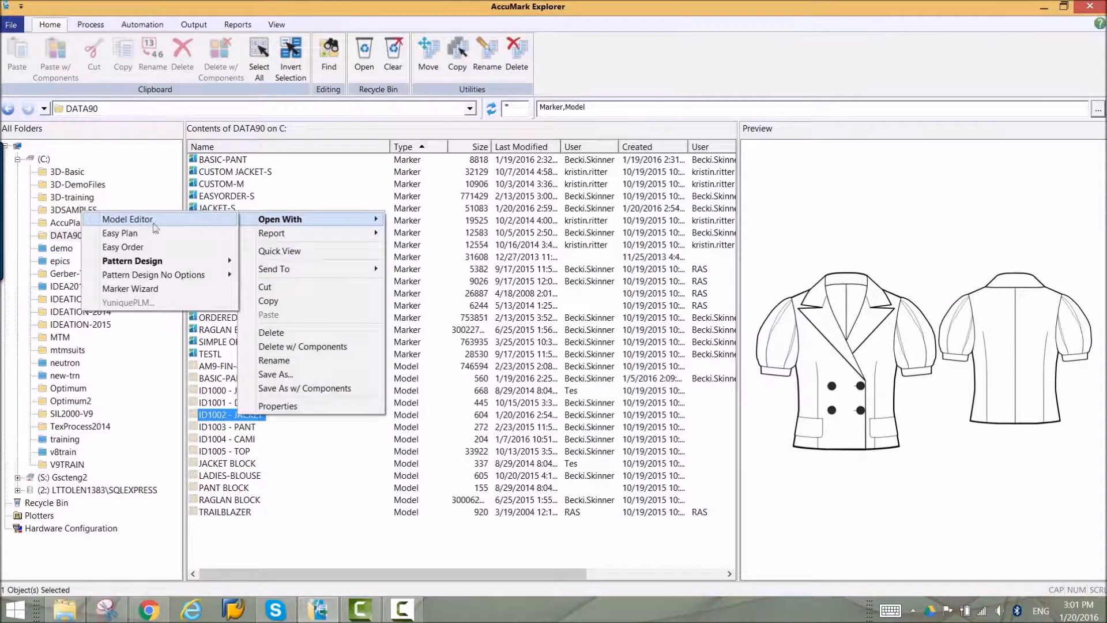
{"action": "mouse_move", "coordinate": [123, 246]}
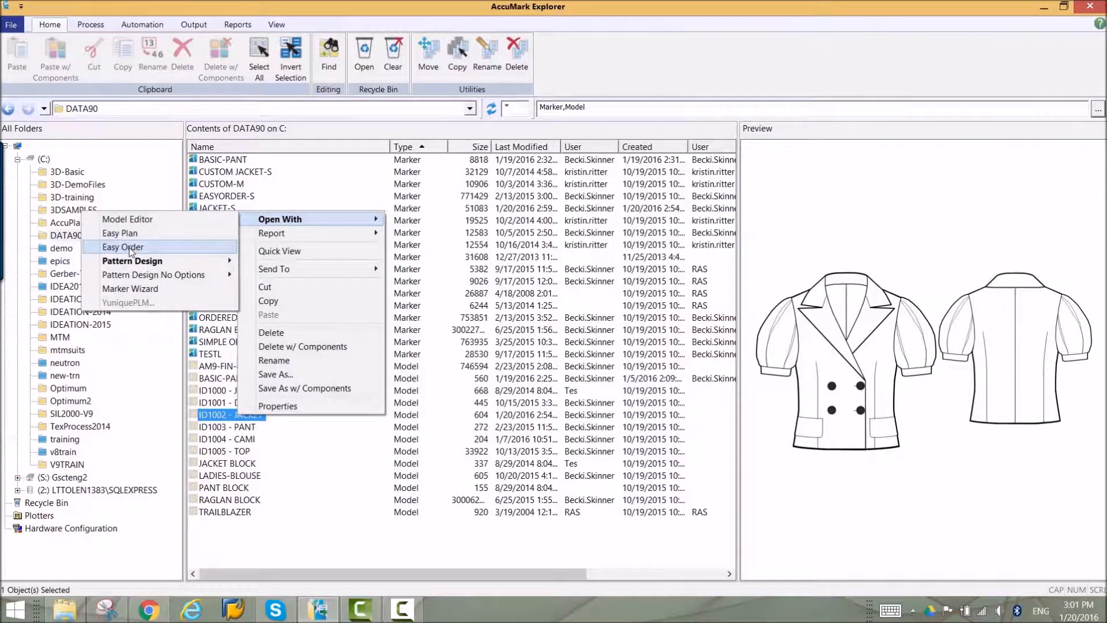
{"action": "left_click", "coordinate": [123, 248]}
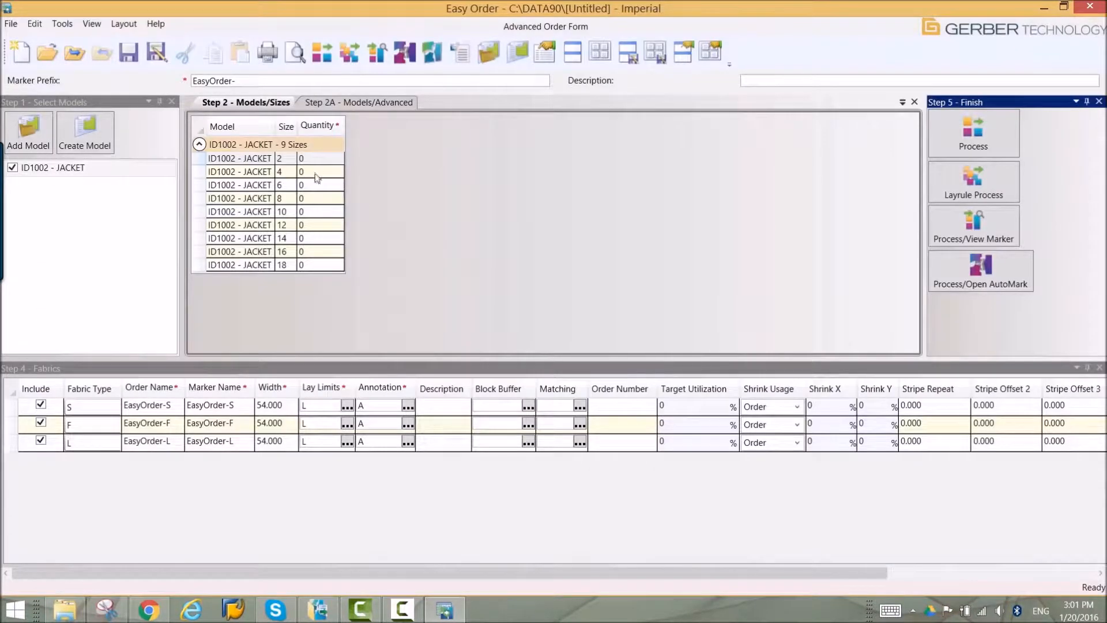
- Enter size quantities, exclude fabric L, copy row S settings to all rows, and set marker prefix ID1002
{"action": "left_click", "coordinate": [301, 171]}
{"action": "type", "text": "1"}
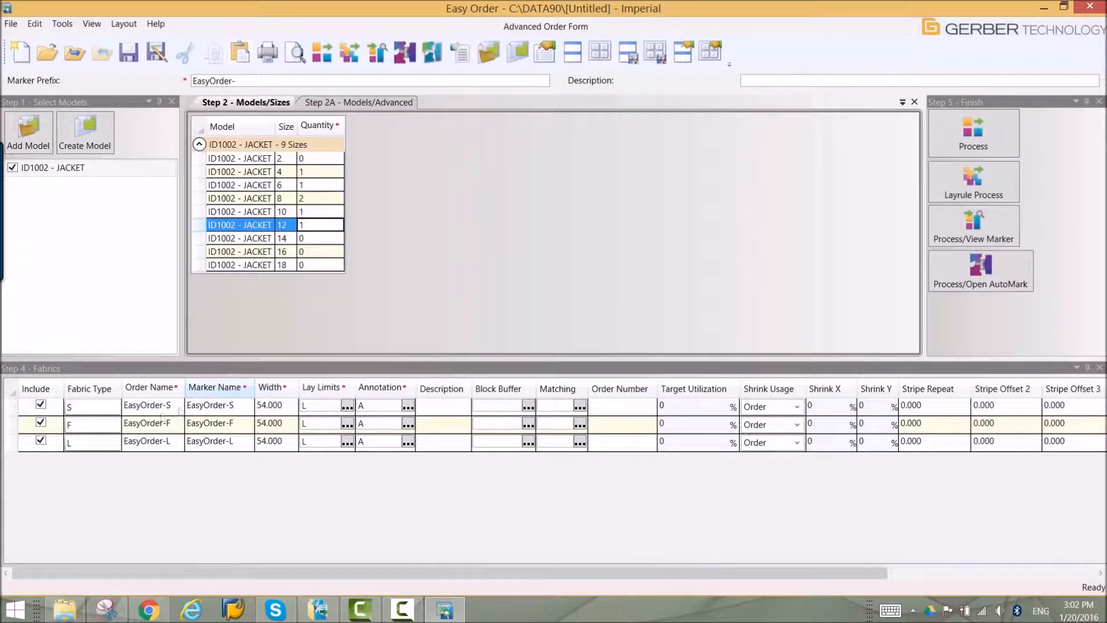
{"action": "left_click", "coordinate": [92, 424]}
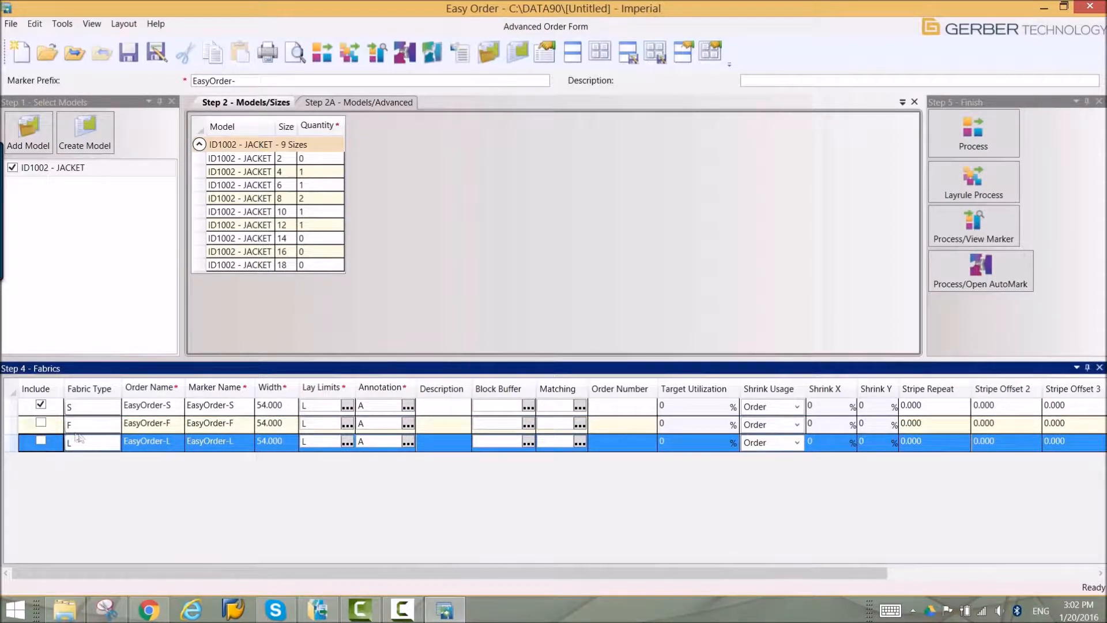
{"action": "left_click", "coordinate": [40, 422]}
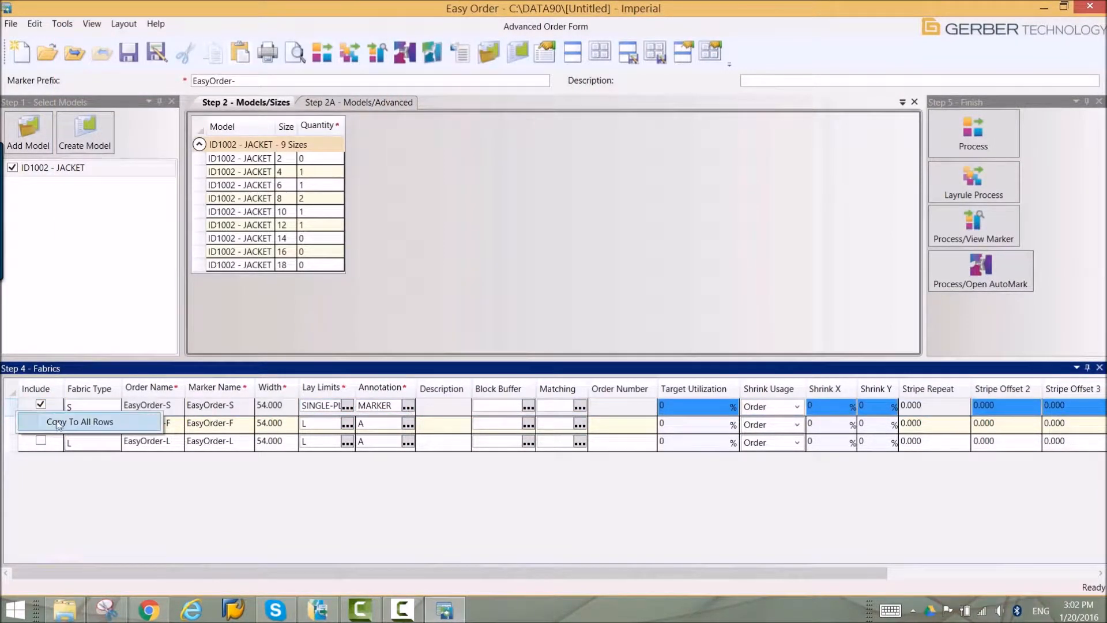
{"action": "left_click", "coordinate": [79, 421]}
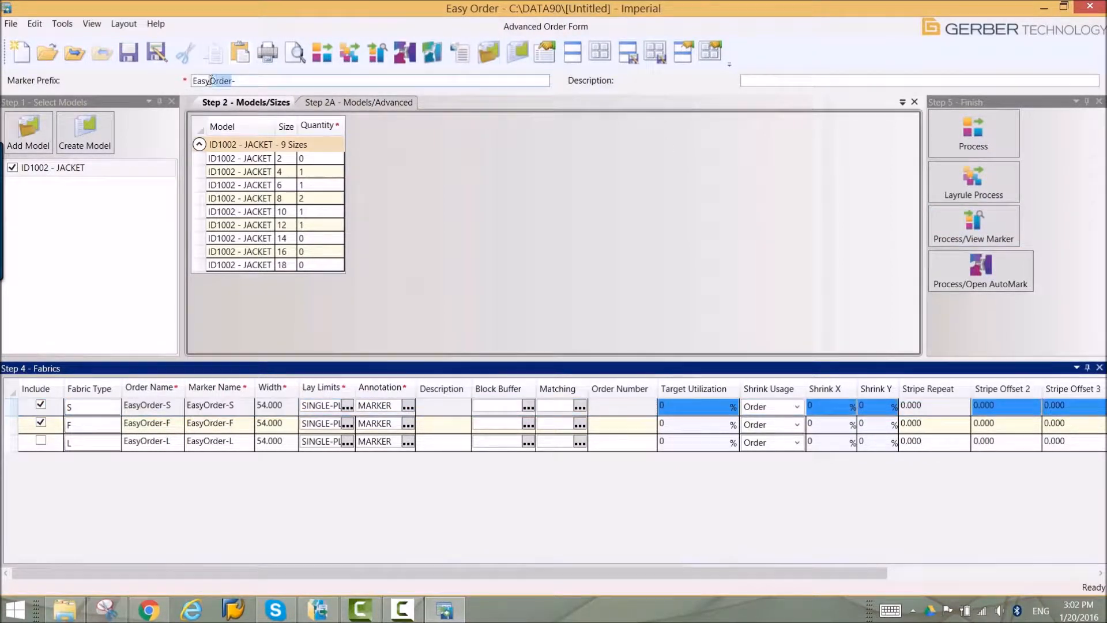
{"action": "type", "text": "ID1002-"}
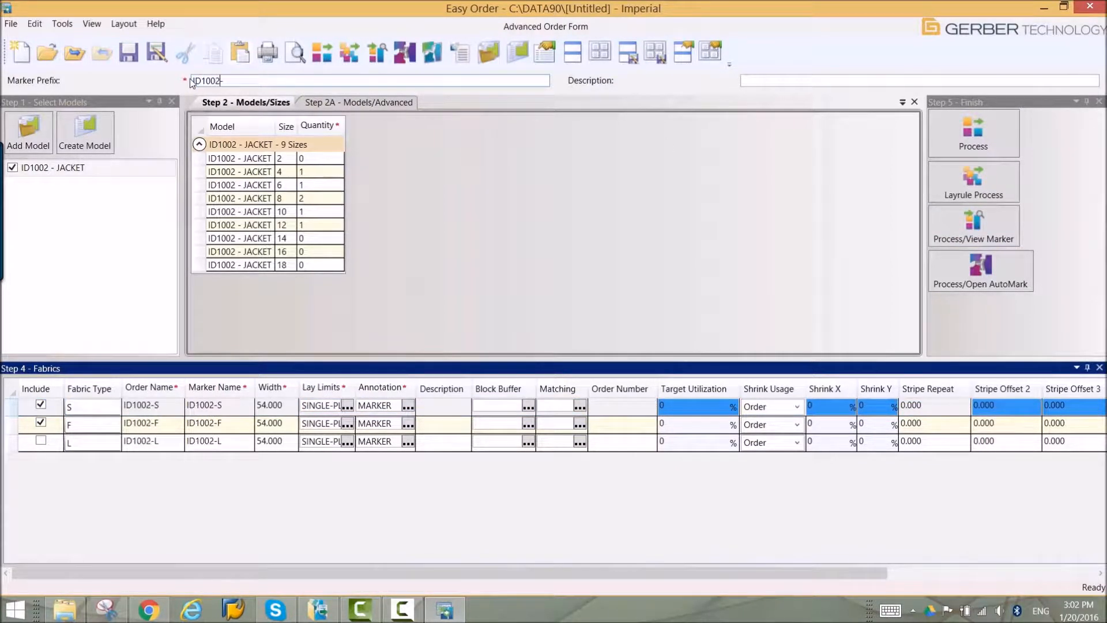
- Process the order, saving changes to all markers, and acknowledge the ID1002-S/ID1002-F results
{"action": "left_click", "coordinate": [972, 225]}
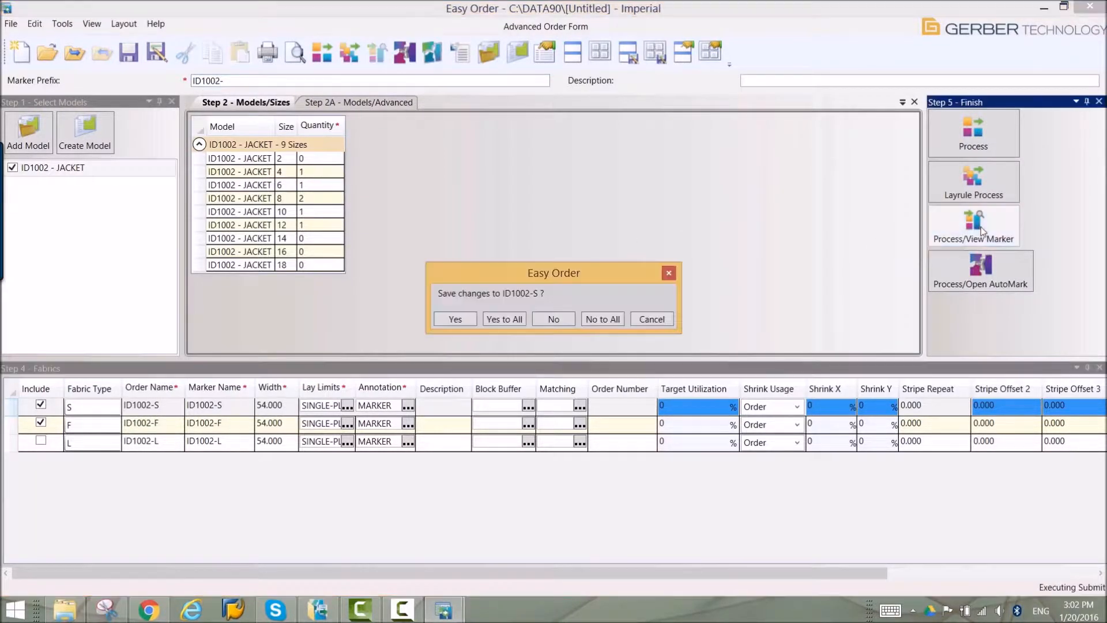
{"action": "left_click", "coordinate": [504, 318]}
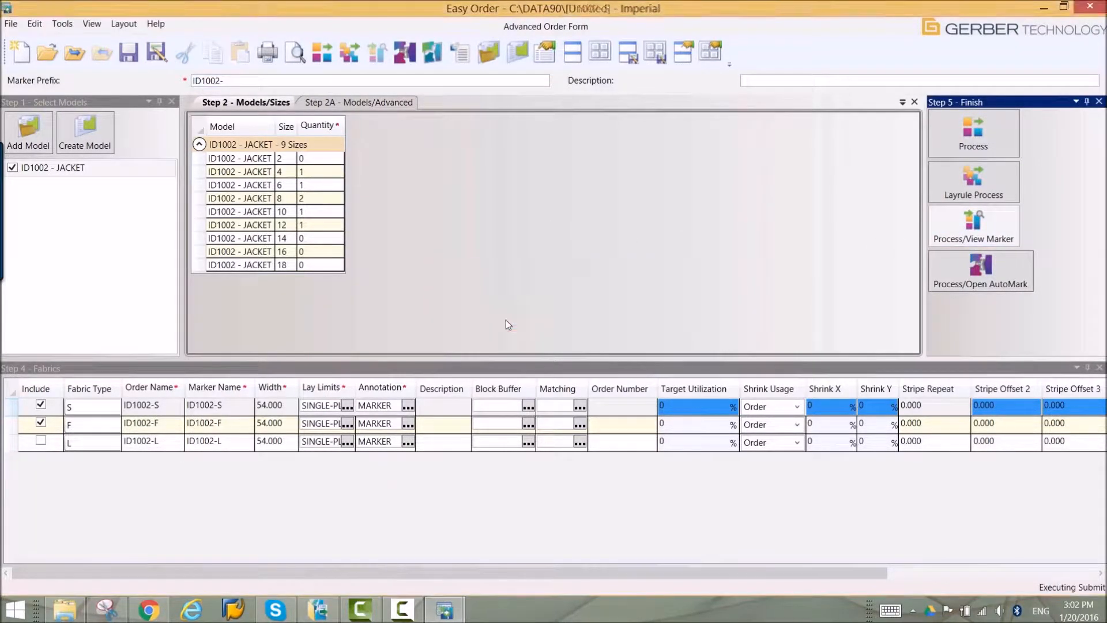
{"action": "left_click", "coordinate": [973, 133]}
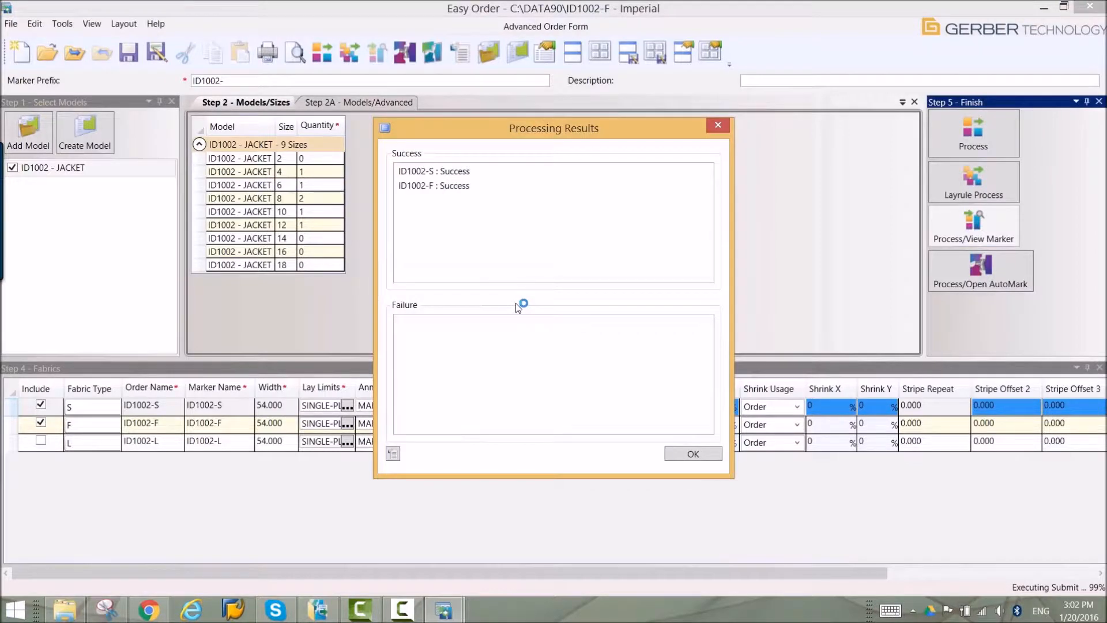
{"action": "left_click", "coordinate": [692, 453]}
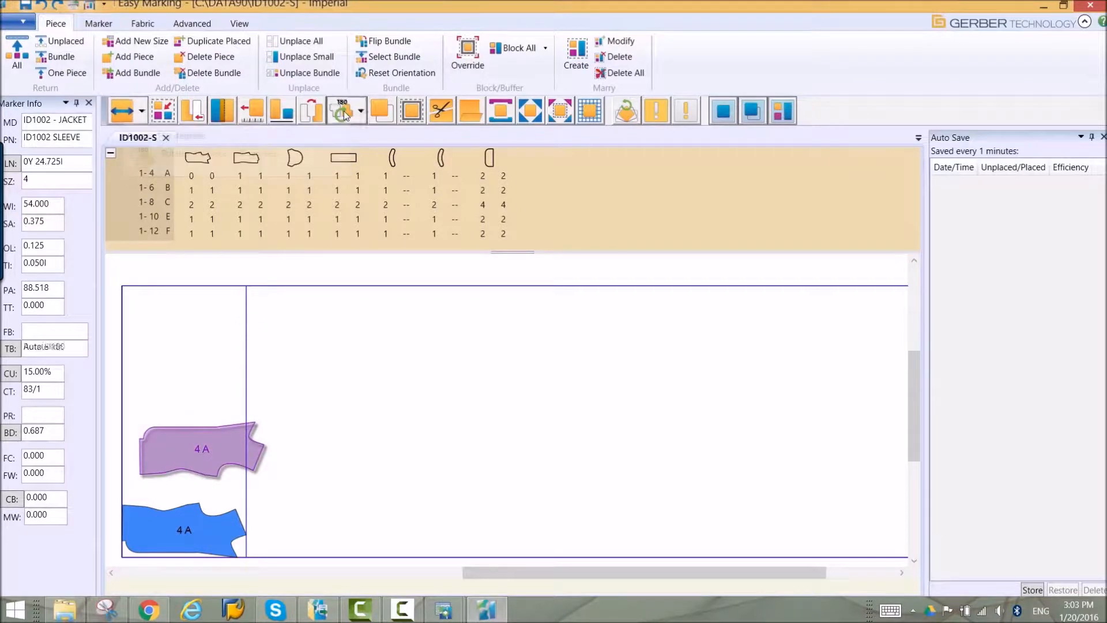
- Place the ID1002 BACK piece rotated 180 degrees into the marker's left column
{"action": "left_click", "coordinate": [342, 110]}
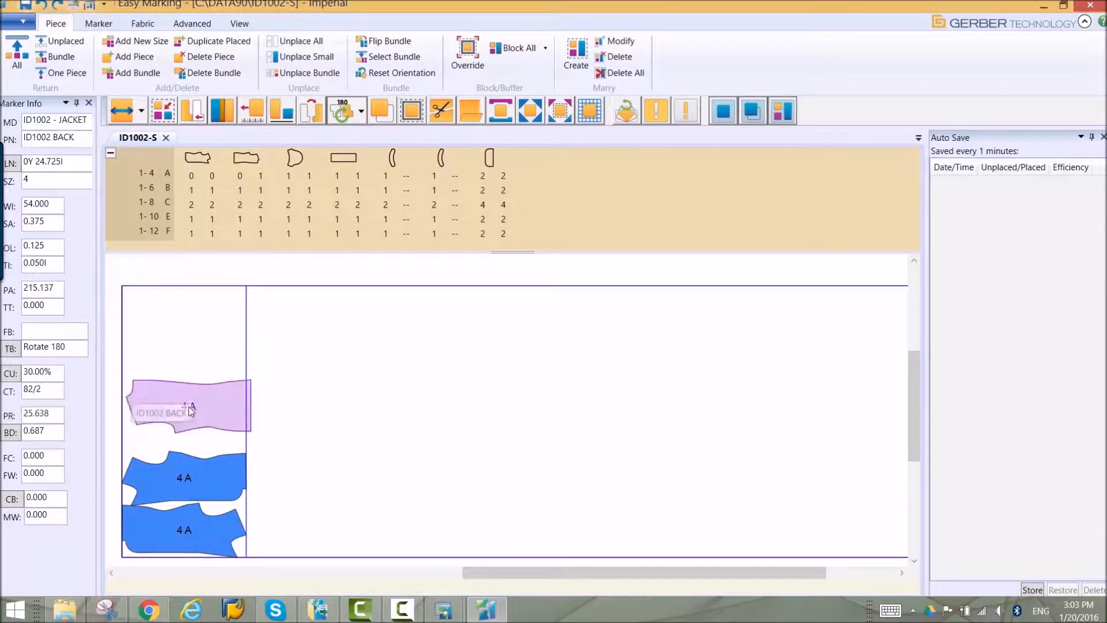
{"action": "left_click_drag", "start_coordinate": [191, 409], "coordinate": [261, 283]}
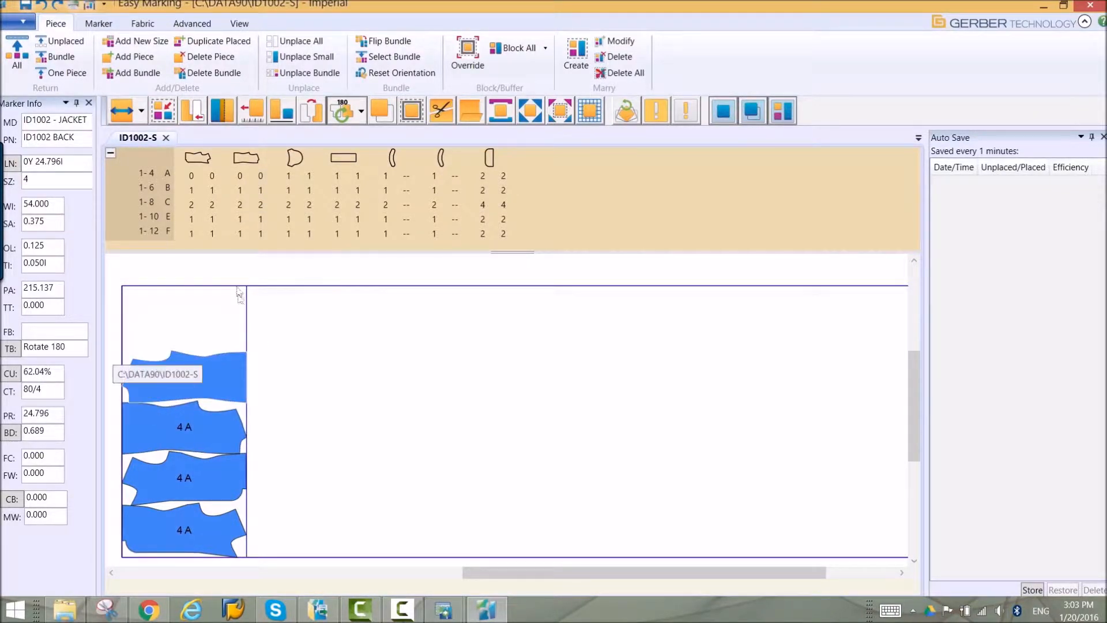
{"action": "left_click", "coordinate": [191, 23]}
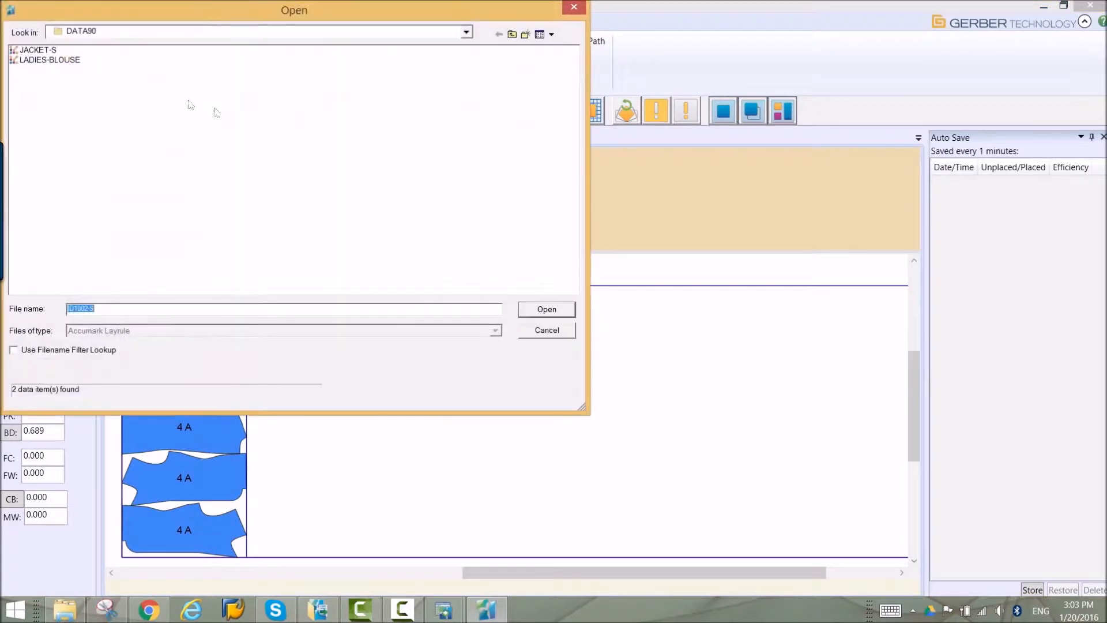
- Open the LINE MATCHING marker from DATA90 beside ID1002-S
{"action": "left_click", "coordinate": [546, 309]}
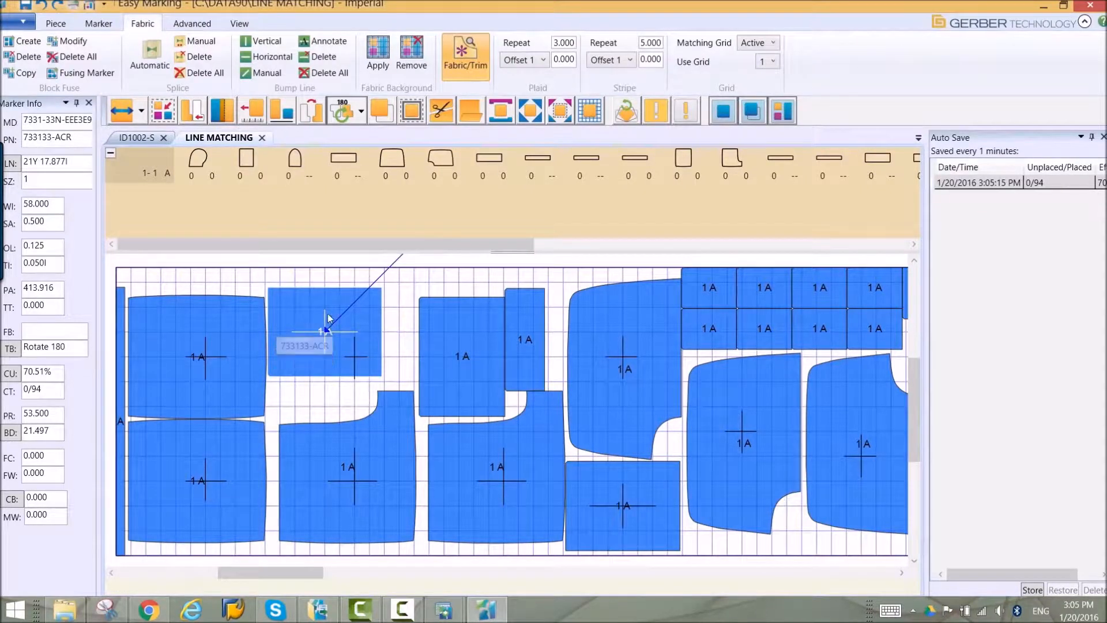
{"action": "left_click", "coordinate": [325, 332]}
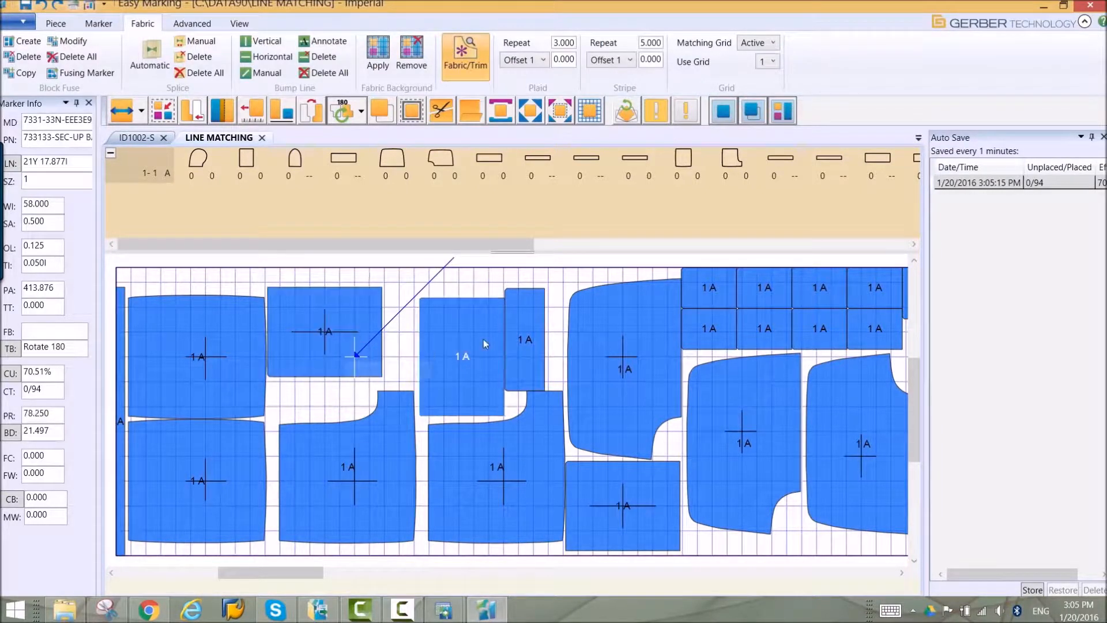
{"action": "left_click", "coordinate": [531, 328]}
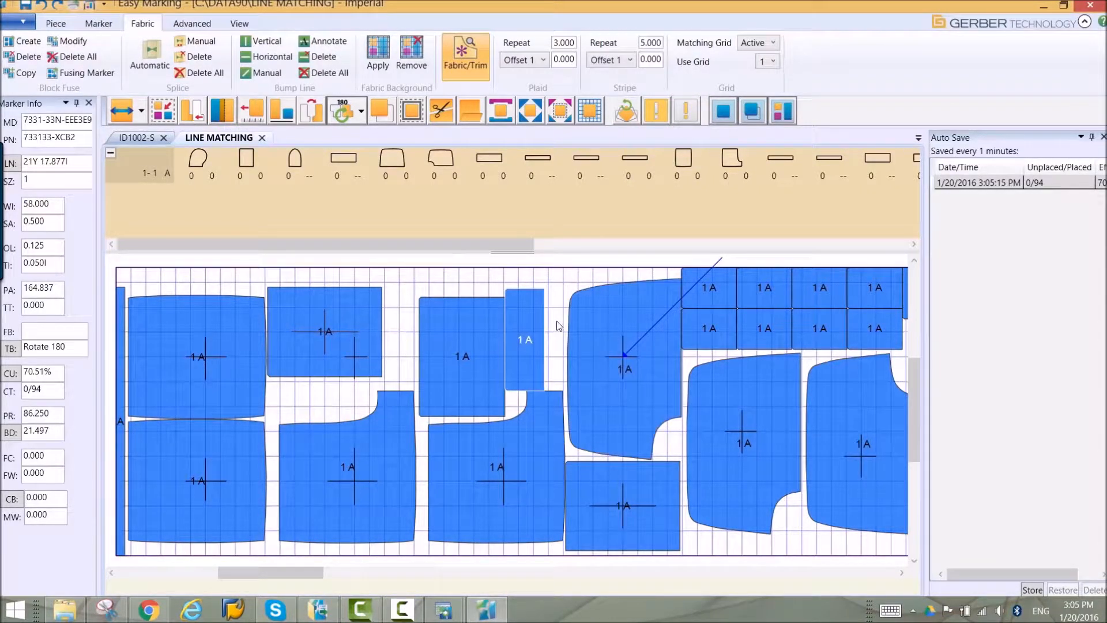
{"action": "left_click", "coordinate": [377, 54]}
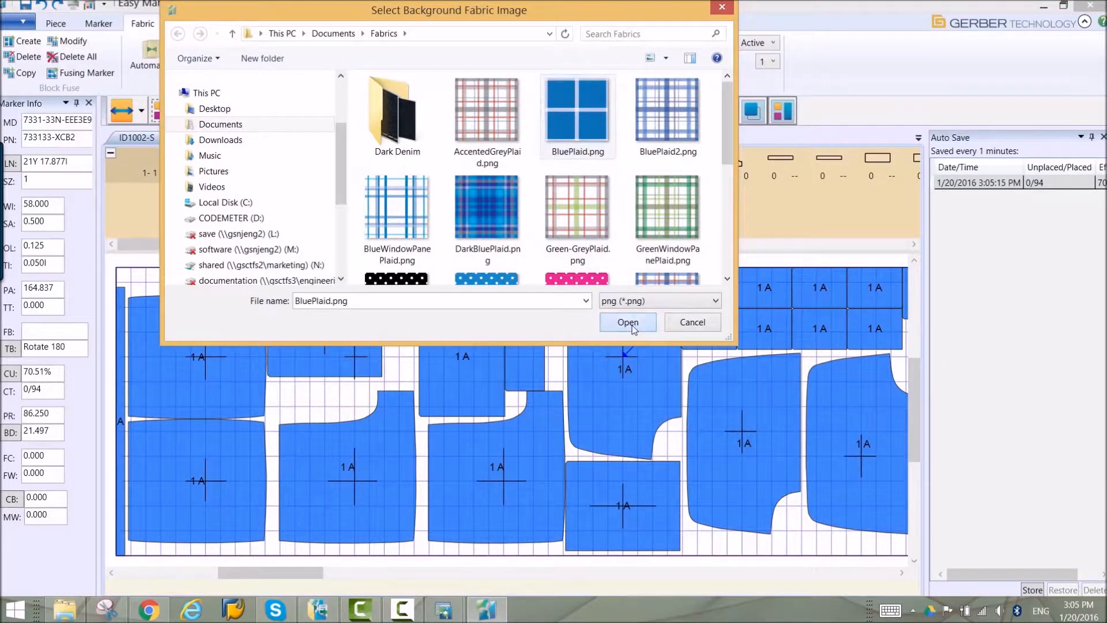
- Apply BluePlaid.png as the fabric background image with width 3
{"action": "left_click", "coordinate": [627, 322]}
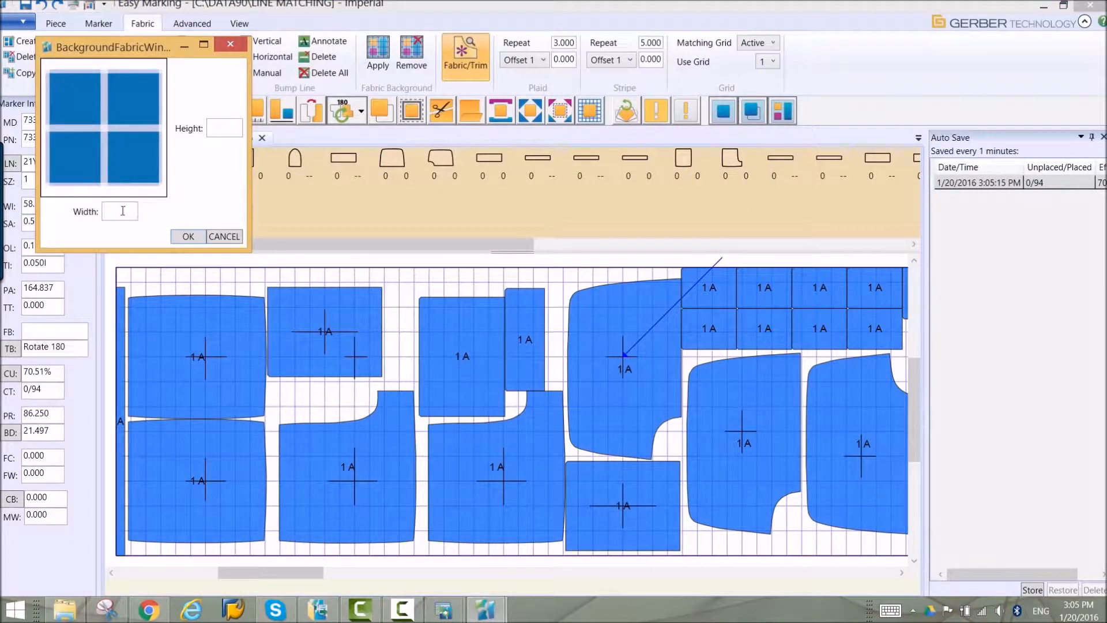
{"action": "type", "text": "3"}
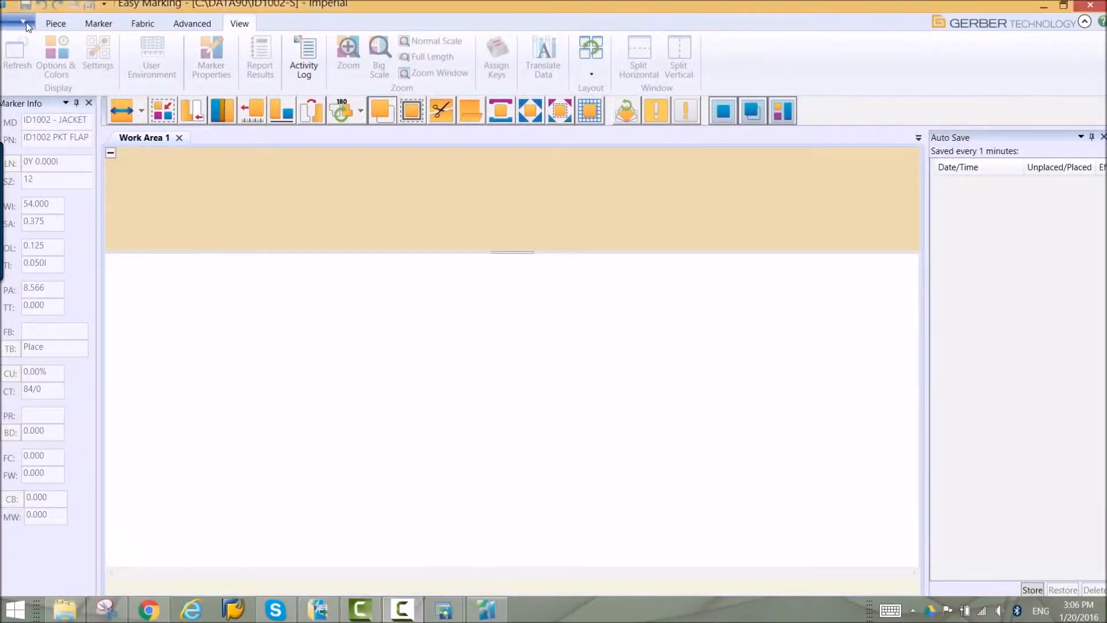
- Start a new marker from the file menu with the ID1004 - CAMI model and continue to sizes
{"action": "left_click", "coordinate": [23, 20]}
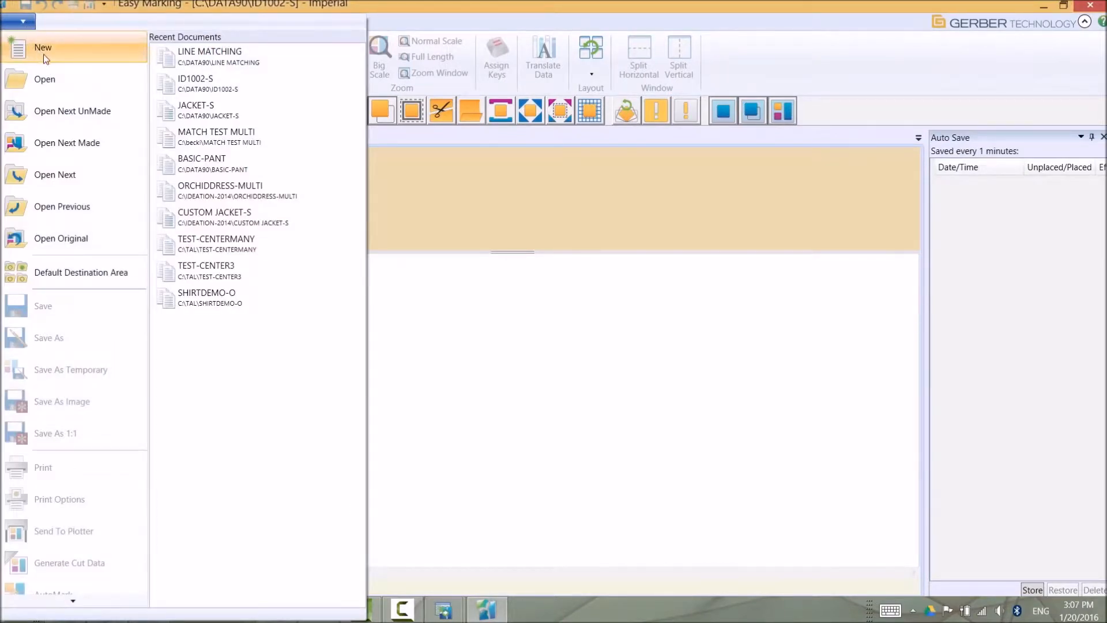
{"action": "mouse_move", "coordinate": [43, 48]}
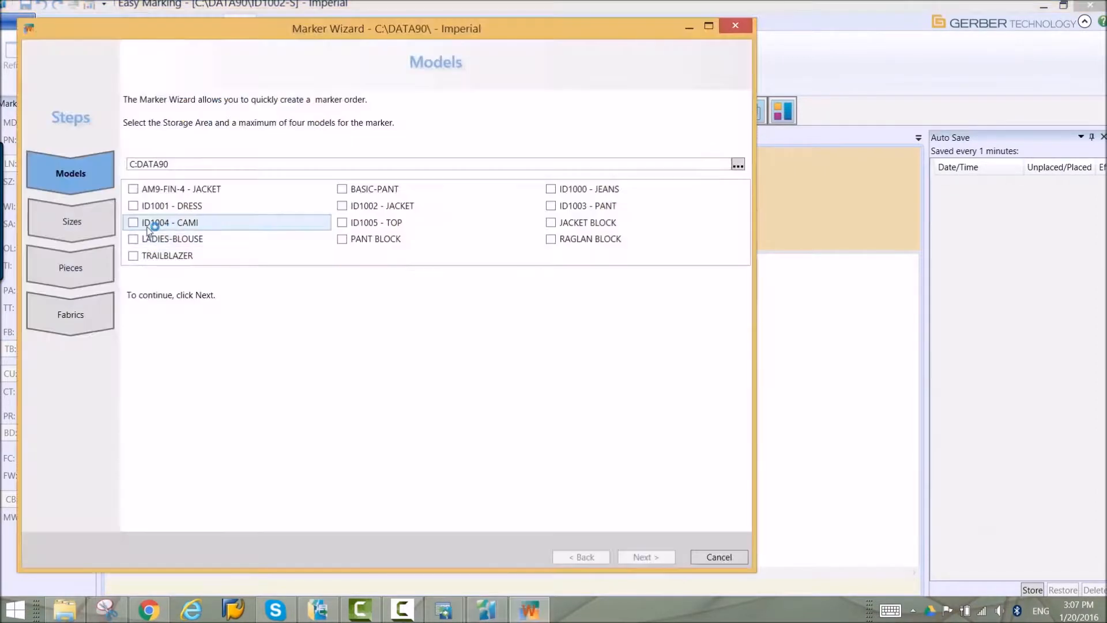
{"action": "mouse_move", "coordinate": [154, 222]}
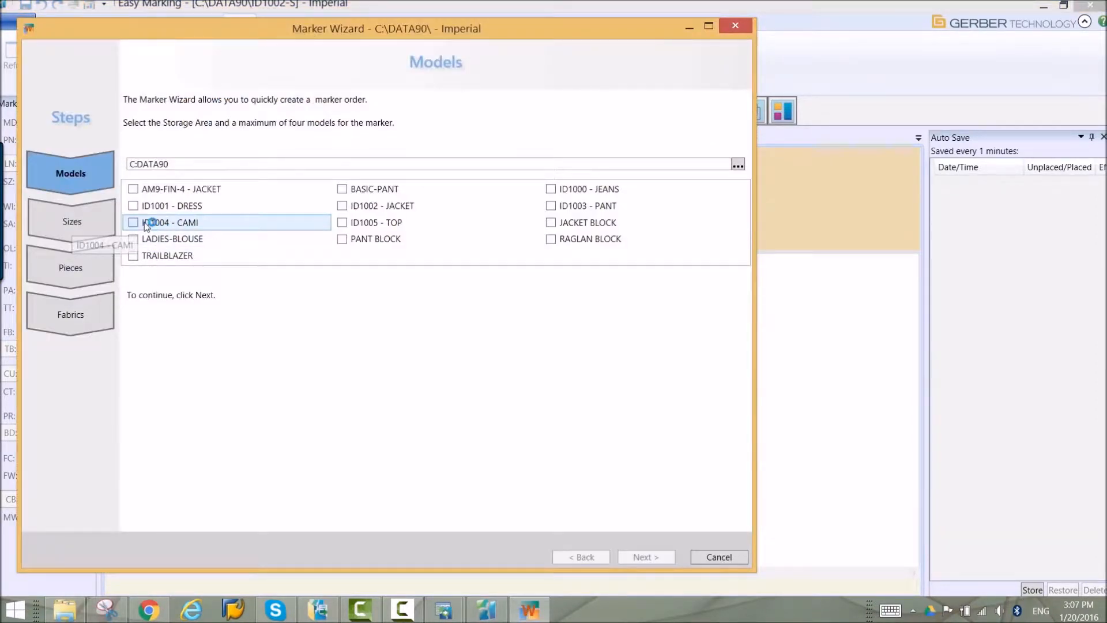
{"action": "left_click", "coordinate": [134, 223]}
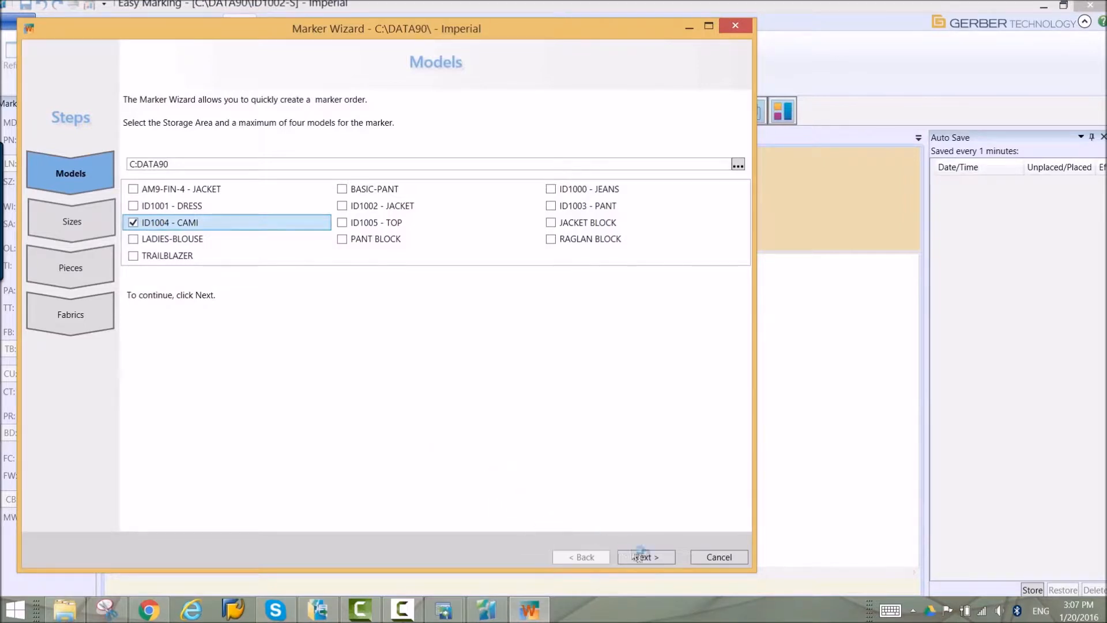
{"action": "left_click", "coordinate": [645, 557]}
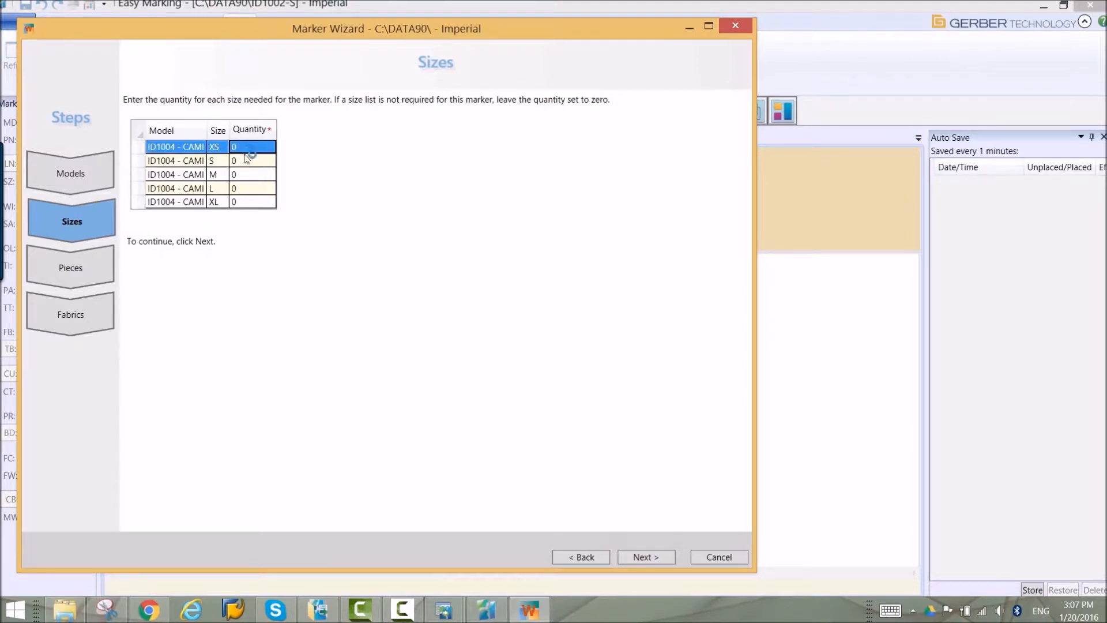
- Enter cami quantities 1,1,2,1,1 for XS–XL and continue to placement options
{"action": "left_click", "coordinate": [233, 174]}
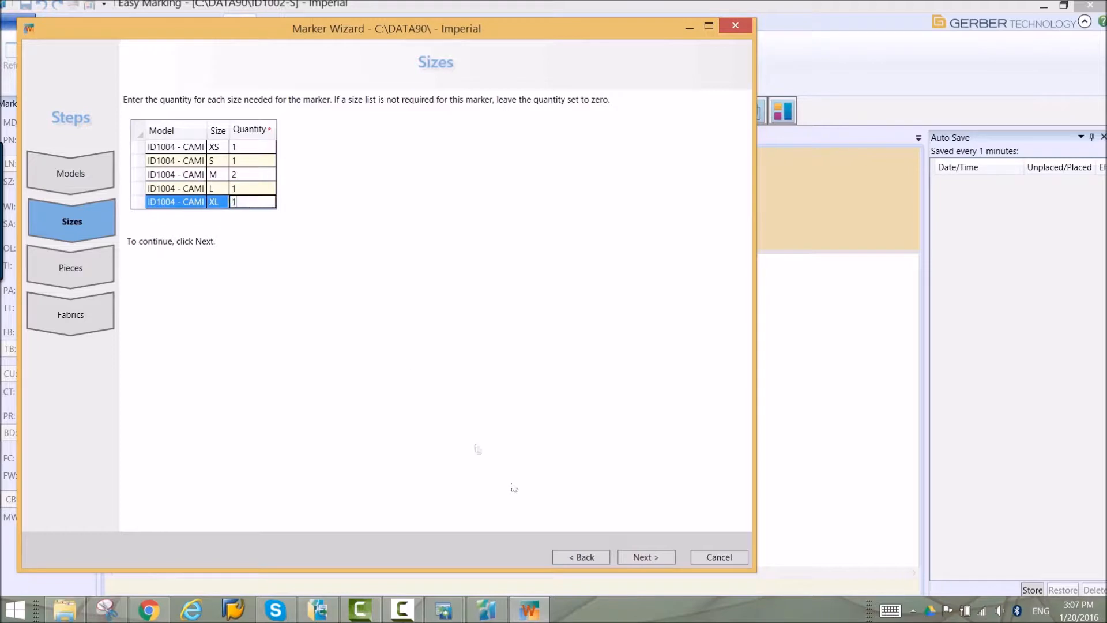
{"action": "left_click", "coordinate": [645, 557]}
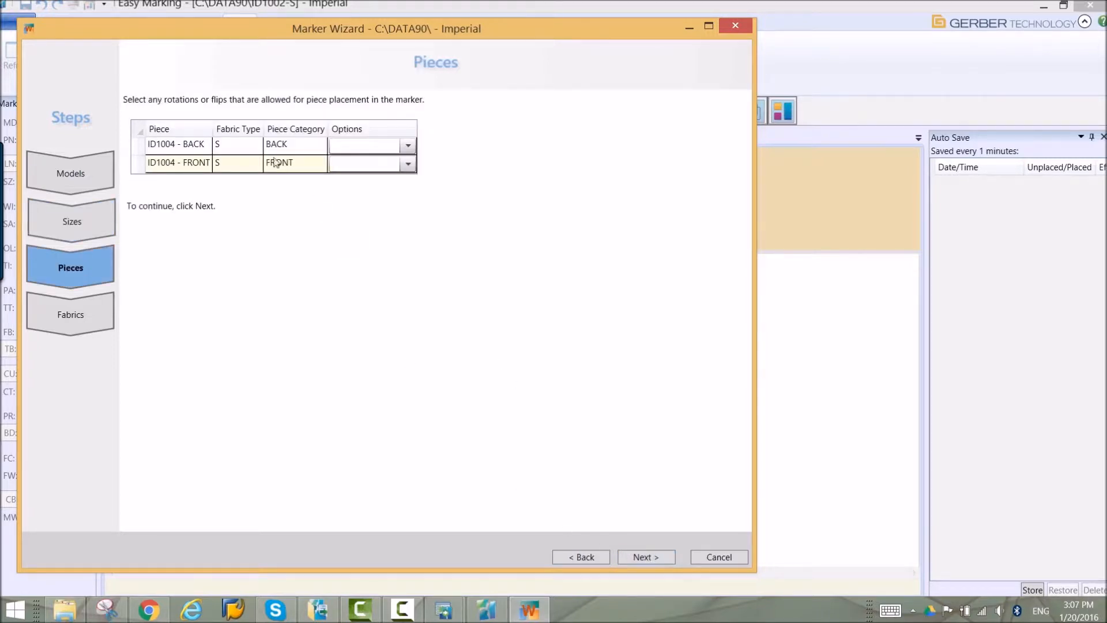
- Allow 180-degree rotation (option S) for the BACK and FRONT pieces and continue to fabric settings
{"action": "left_click", "coordinate": [408, 145]}
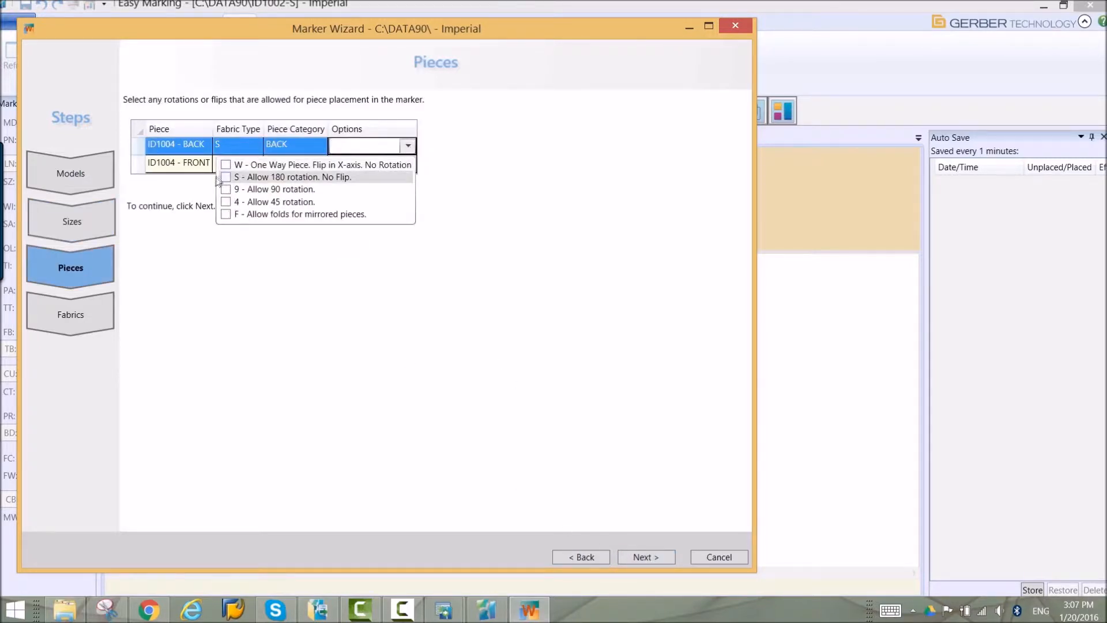
{"action": "left_click", "coordinate": [226, 176]}
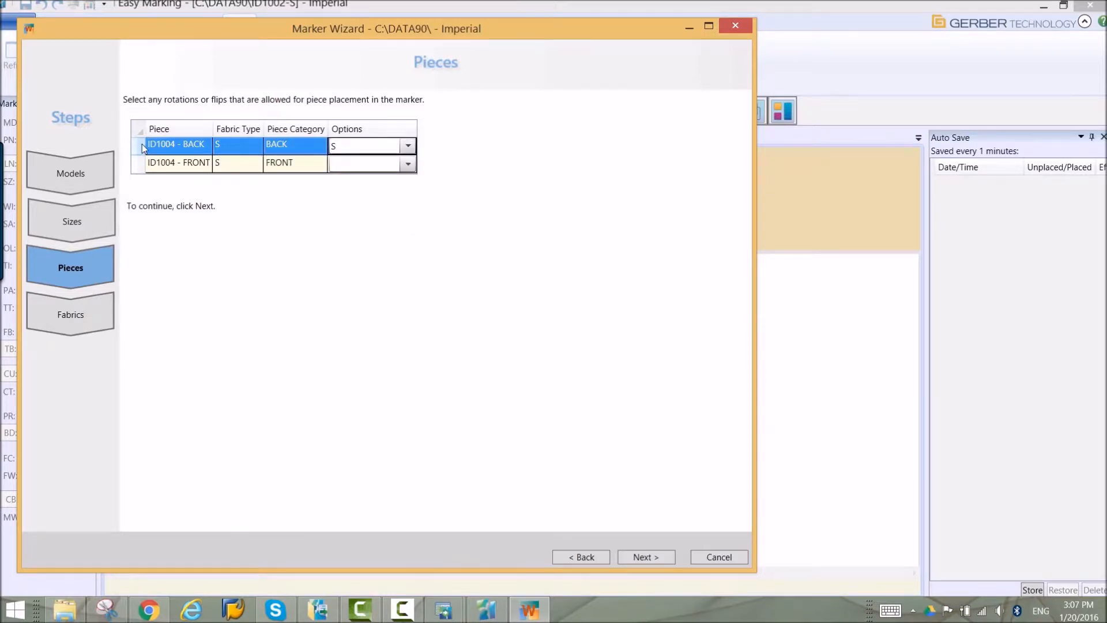
{"action": "left_click", "coordinate": [366, 162]}
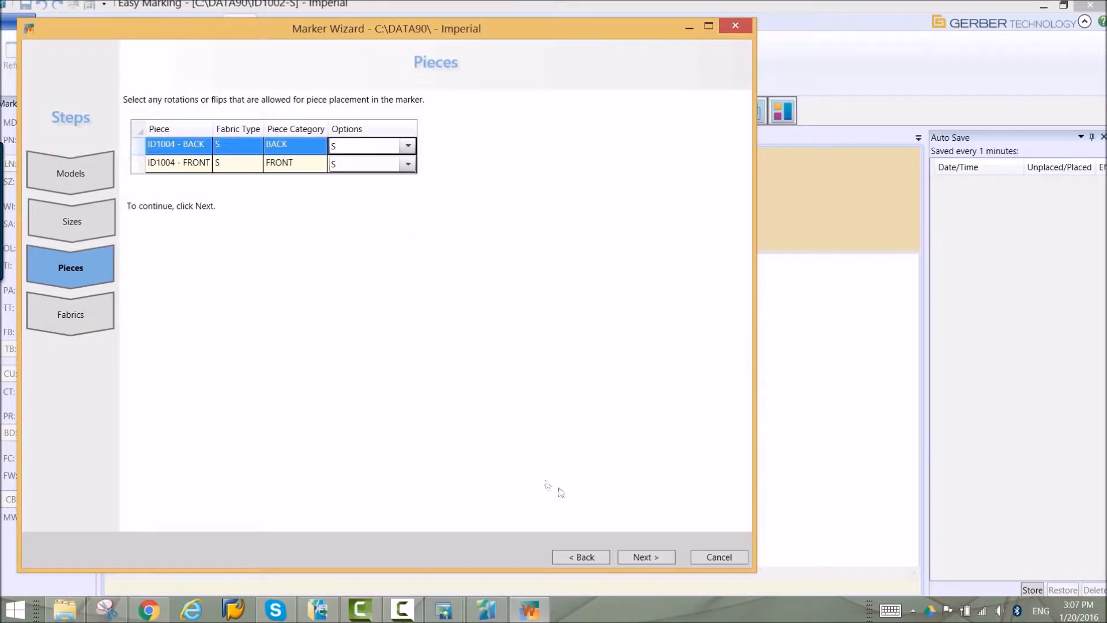
{"action": "left_click", "coordinate": [645, 557]}
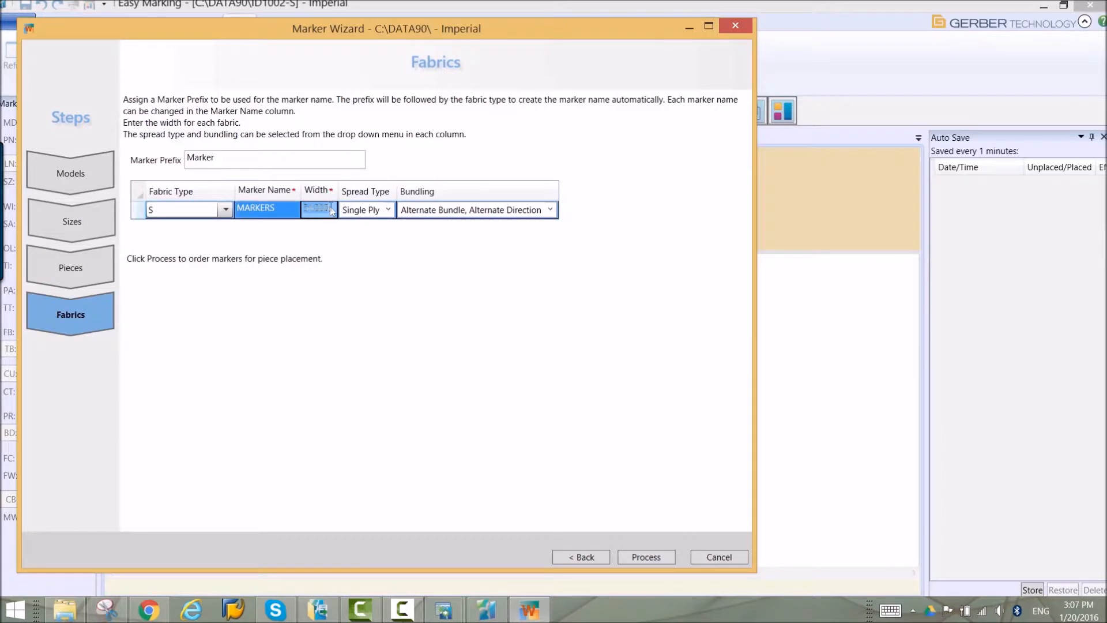
- Set the fabric width, choose Same Size, Same Direction bundling, and process the MARKERS marker
{"action": "type", "text": "54.000"}
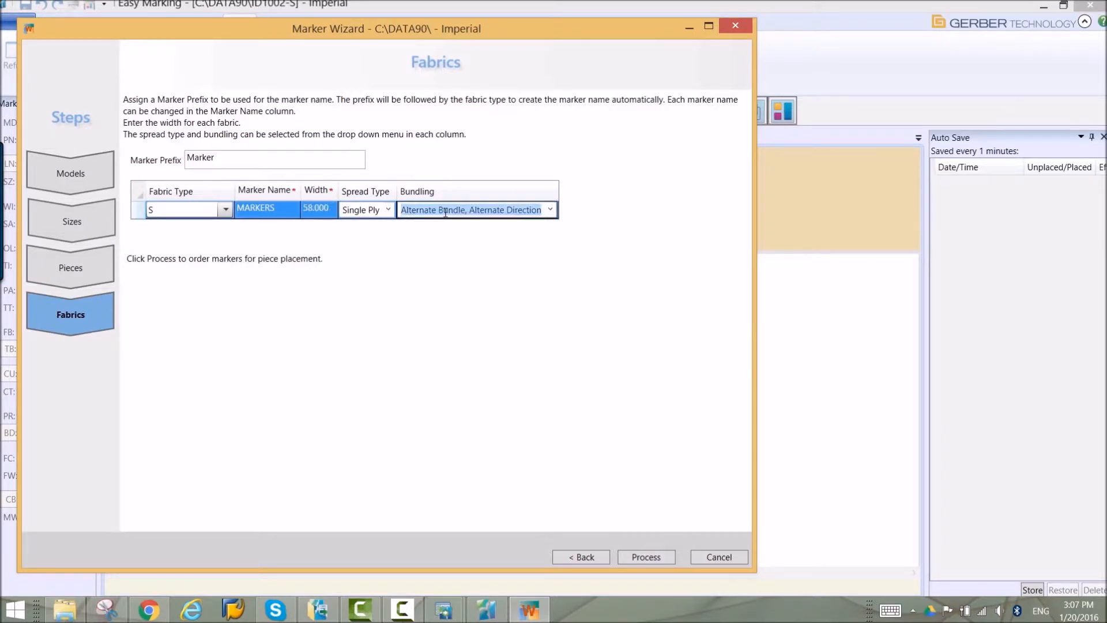
{"action": "left_click", "coordinate": [550, 210]}
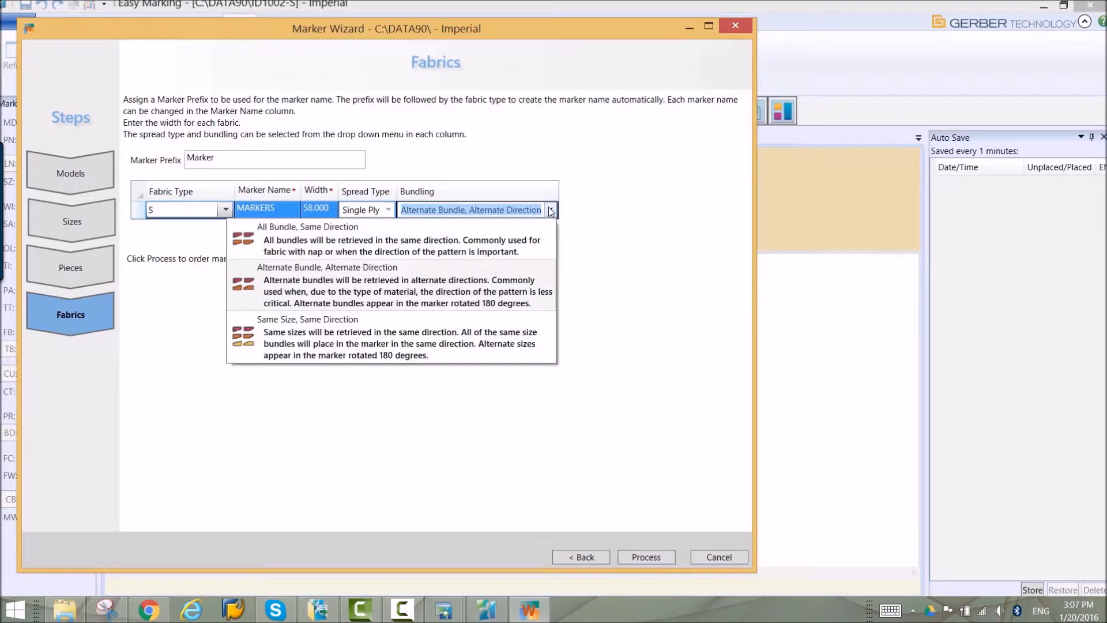
{"action": "left_click", "coordinate": [308, 337]}
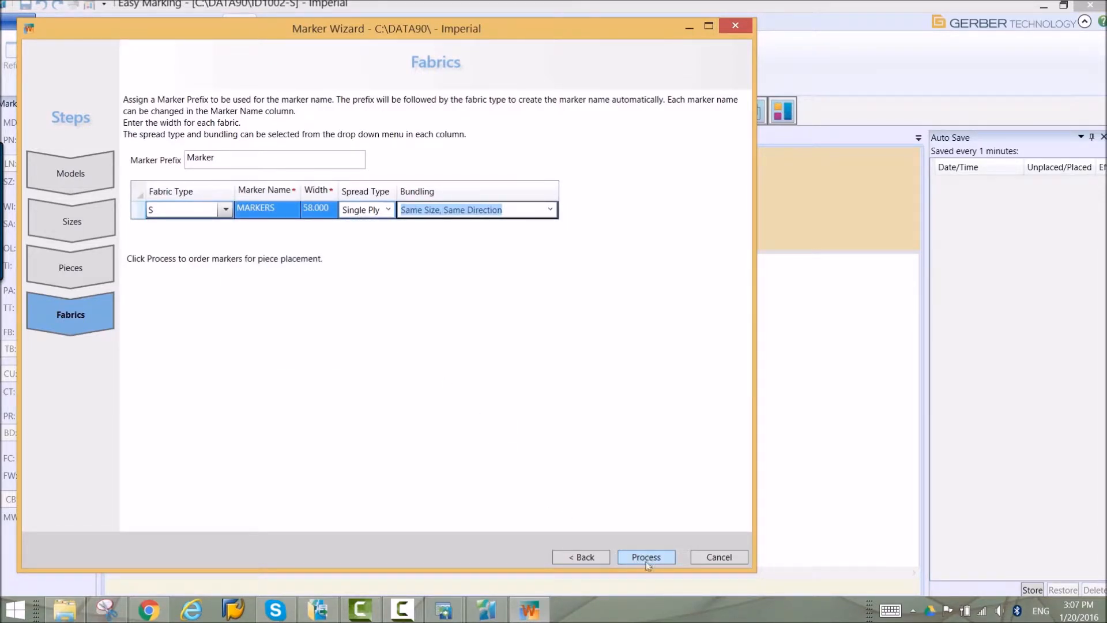
{"action": "left_click", "coordinate": [646, 557]}
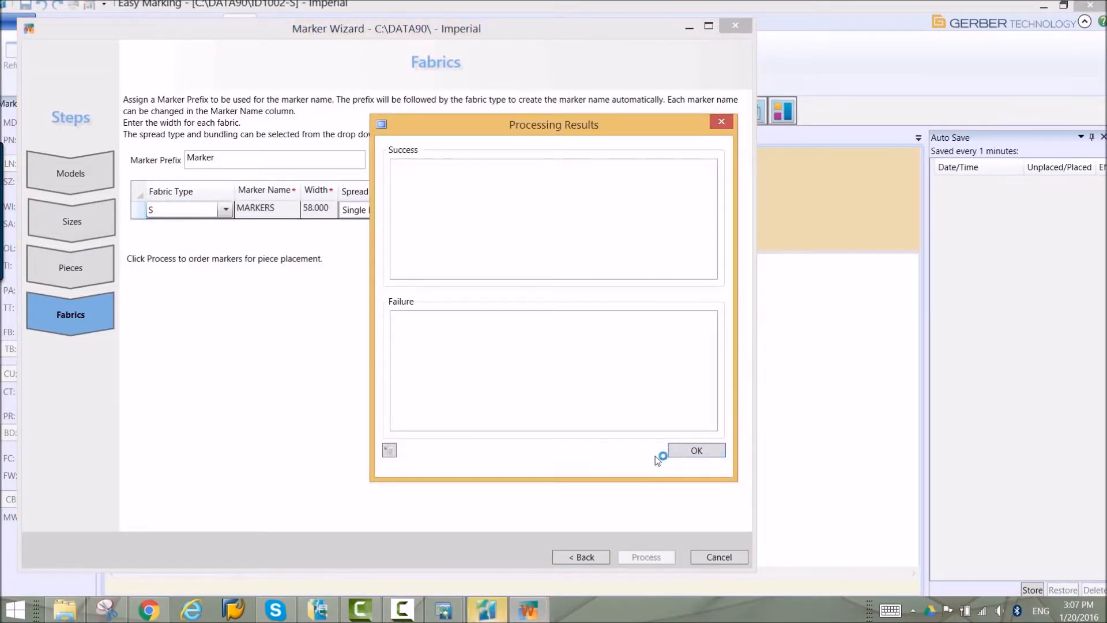
{"action": "left_click", "coordinate": [695, 450]}
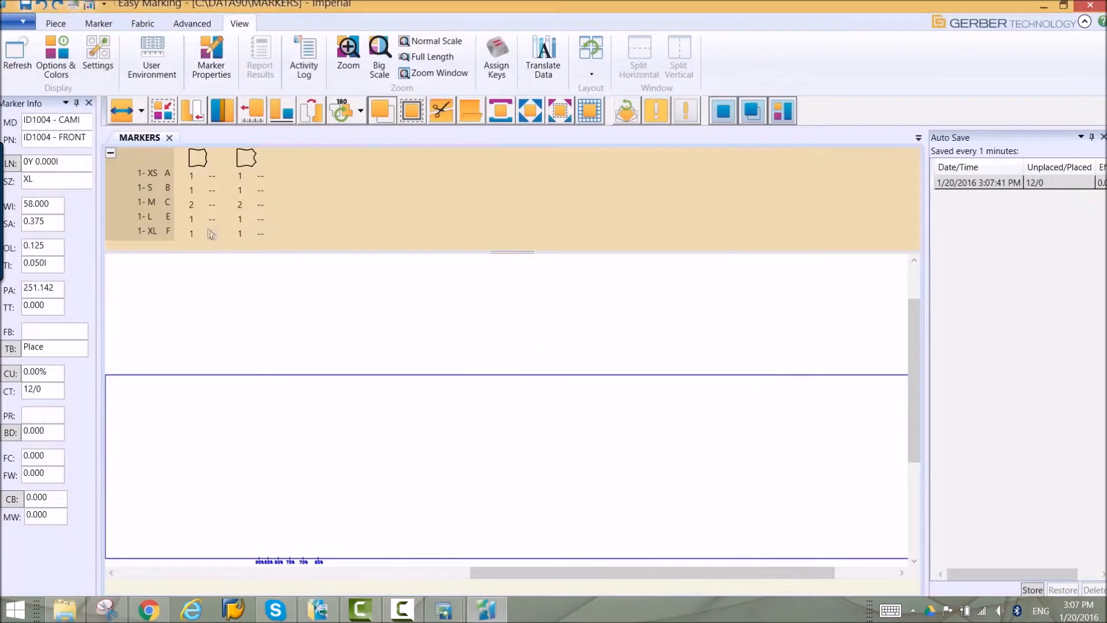
- Place all twelve cami pieces in the marker, then bring up the auto-saved JACKET-S marker
{"action": "left_click", "coordinate": [55, 23]}
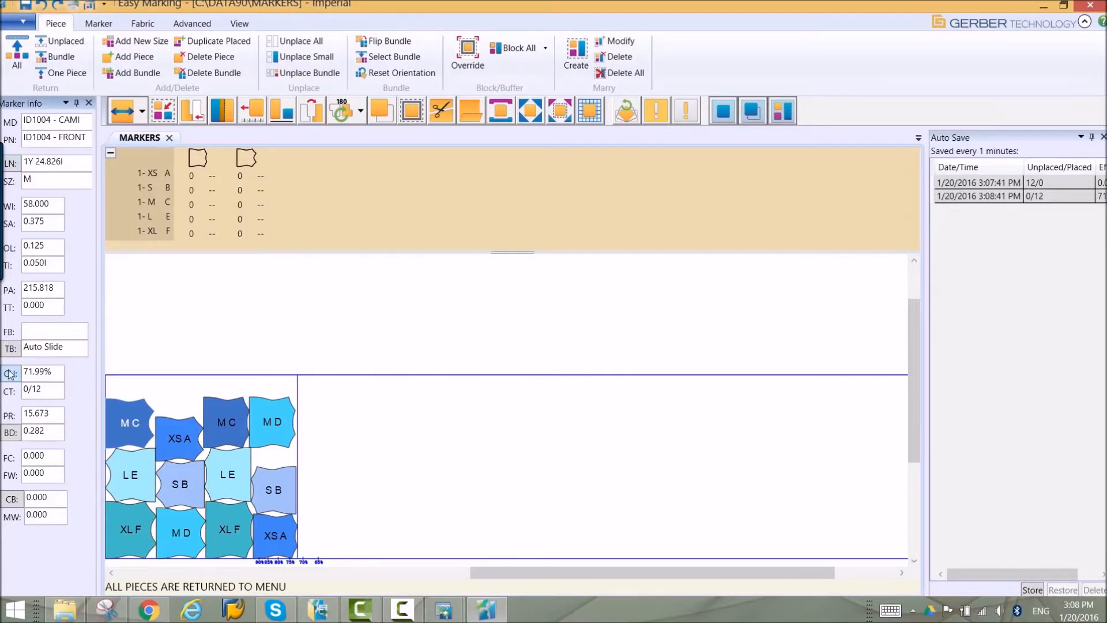
{"action": "left_click", "coordinate": [10, 374]}
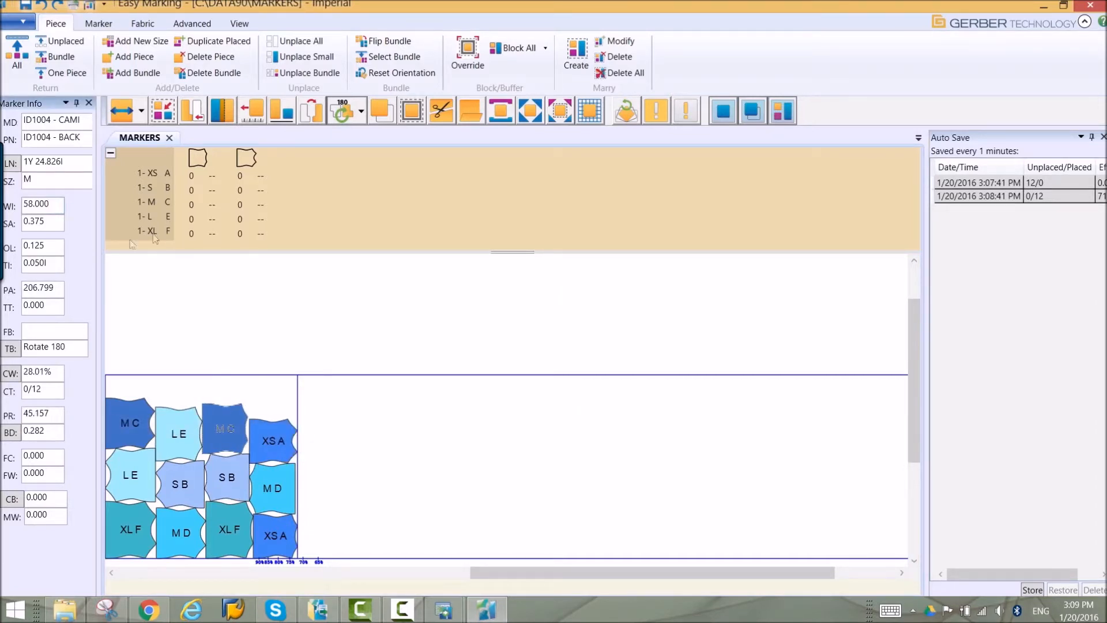
{"action": "left_click", "coordinate": [979, 183]}
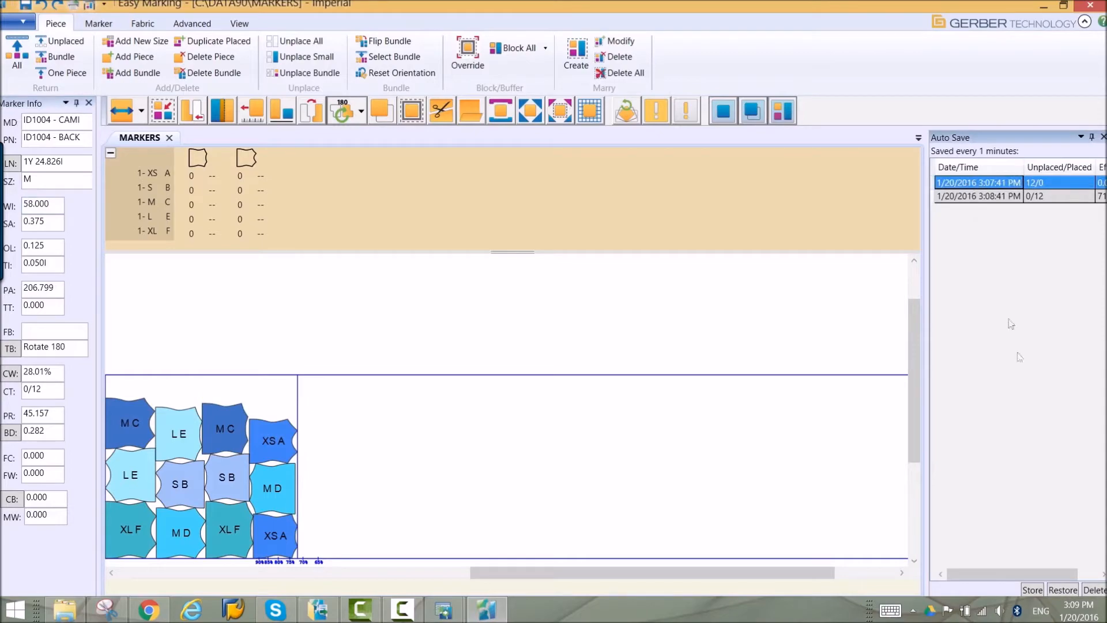
{"action": "left_click", "coordinate": [1063, 590]}
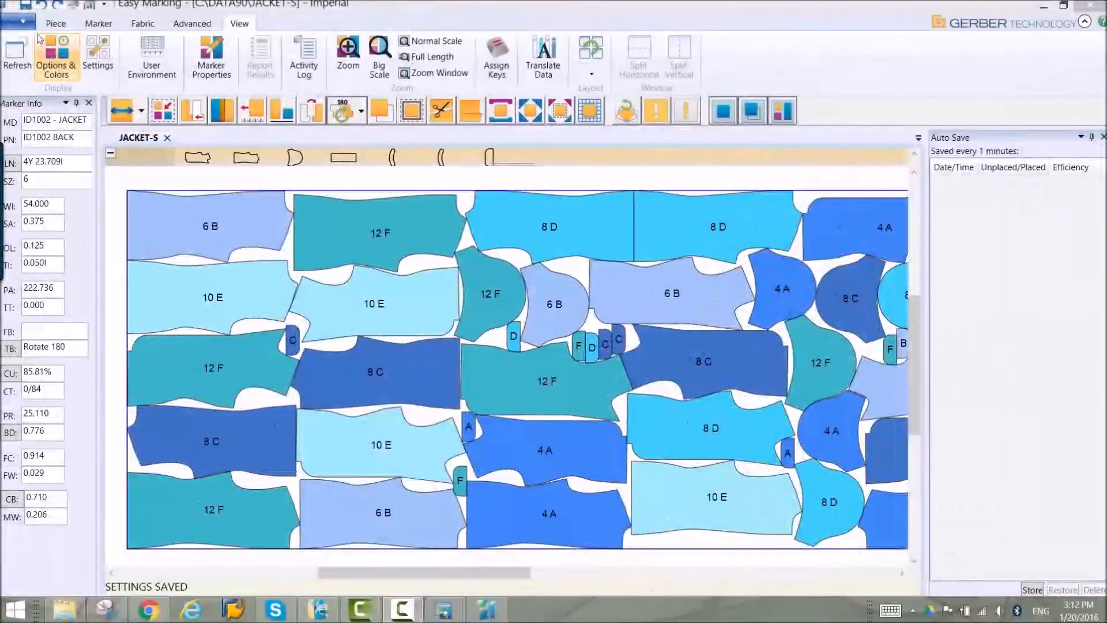
- Fill row 1 with marker JACKET-S, colour Teal, ply 30 and cut ticket JACKET-S-1
{"action": "left_click", "coordinate": [15, 21]}
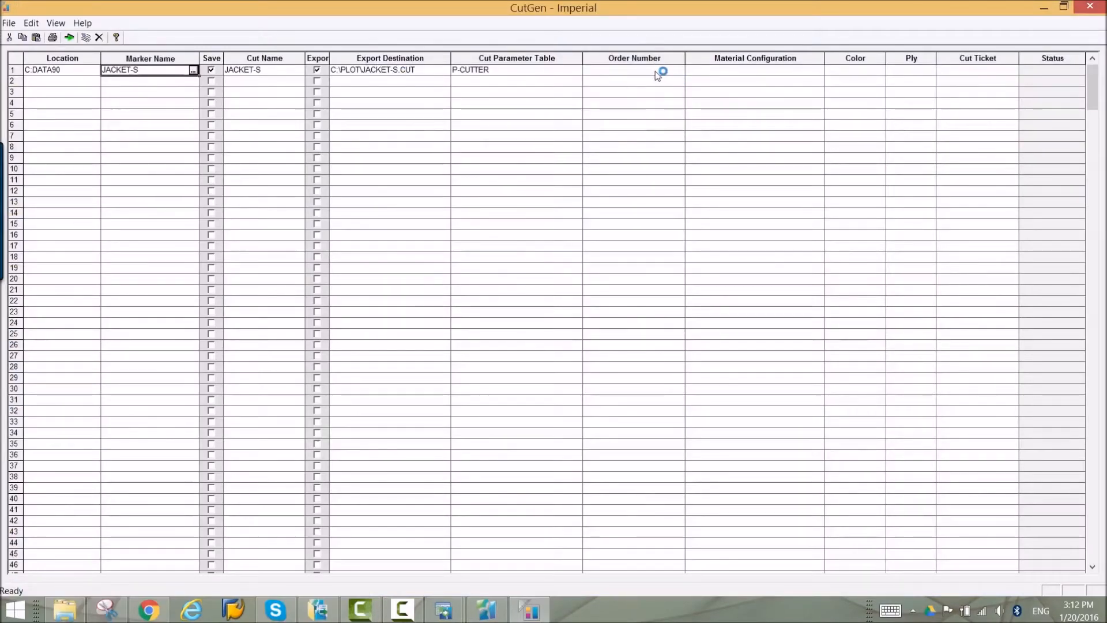
{"action": "left_click", "coordinate": [855, 69]}
{"action": "type", "text": "Teal"}
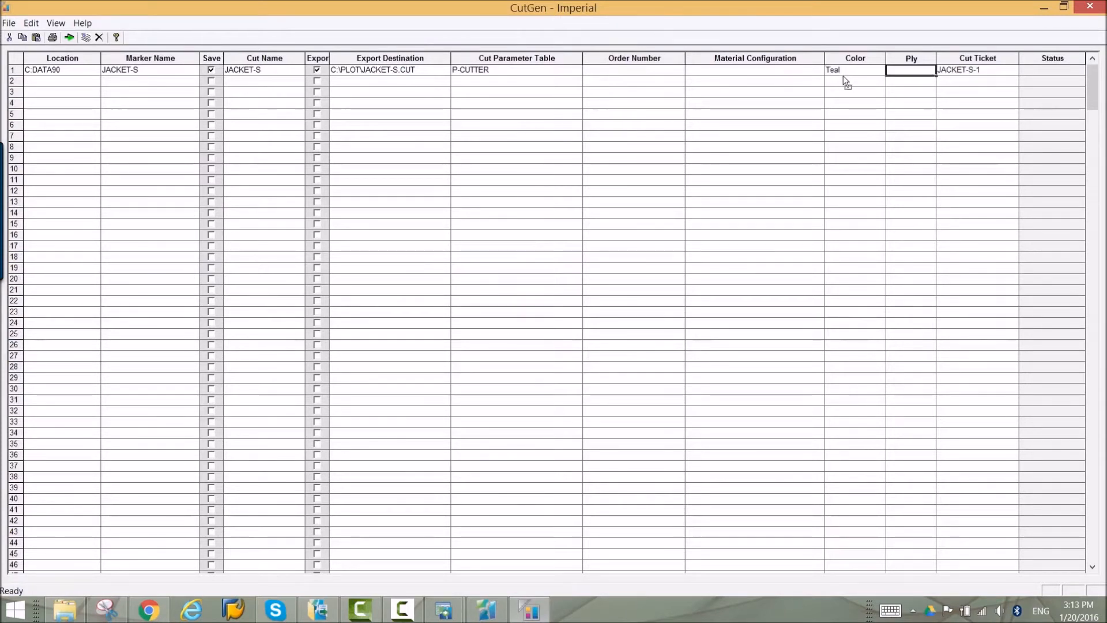
{"action": "type", "text": "30"}
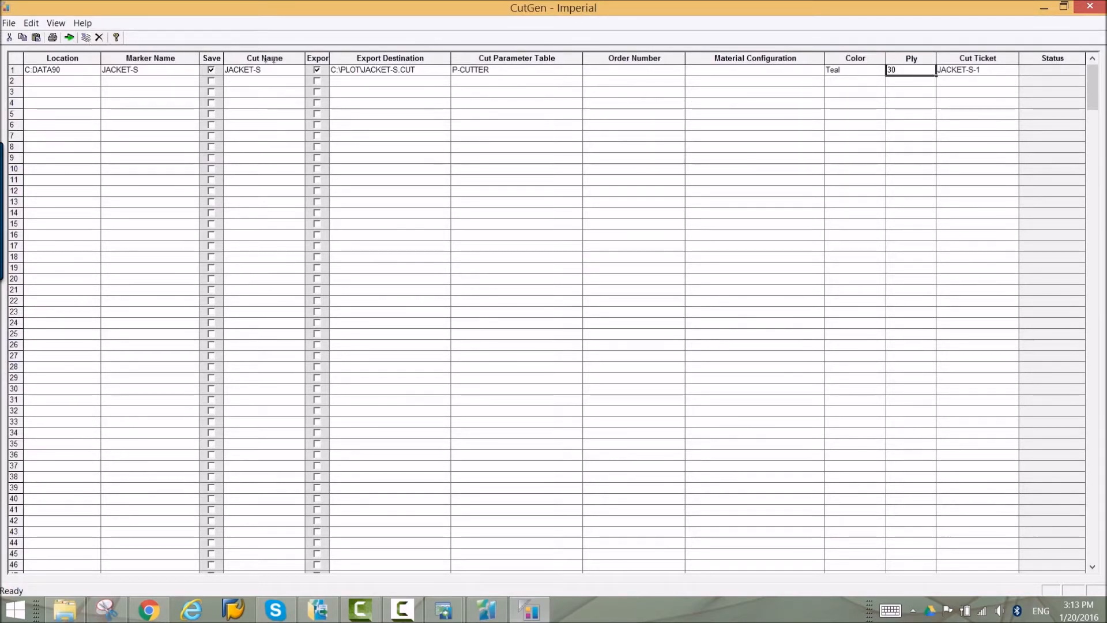
{"action": "left_click", "coordinate": [8, 22]}
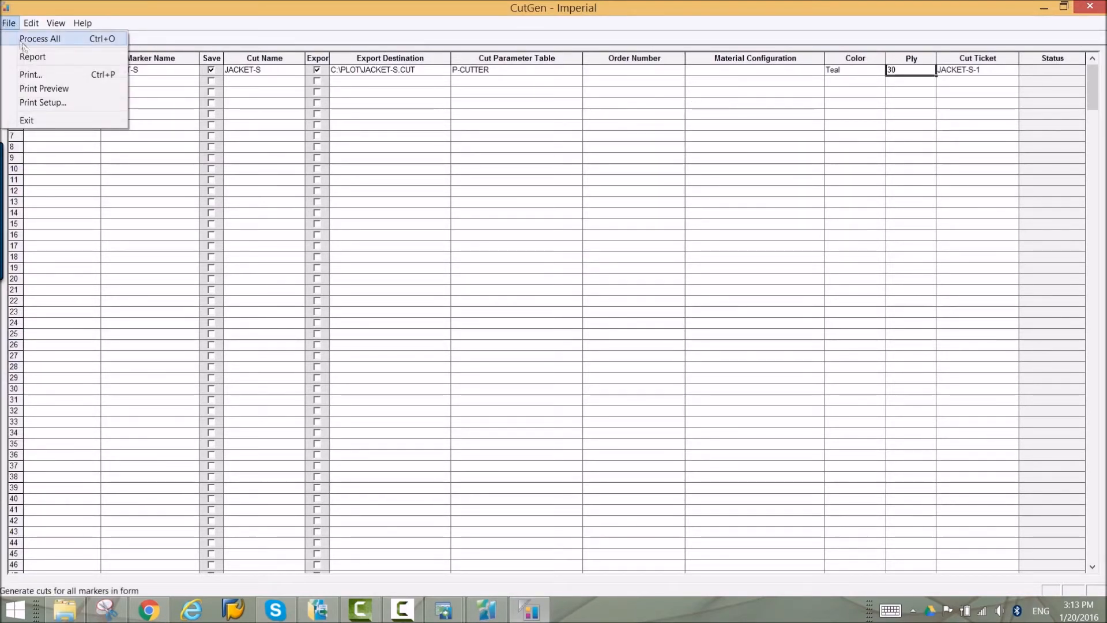
- Preview the barcoded JACKET-S cut ticket via Print Preview, then close it
{"action": "left_click", "coordinate": [44, 88]}
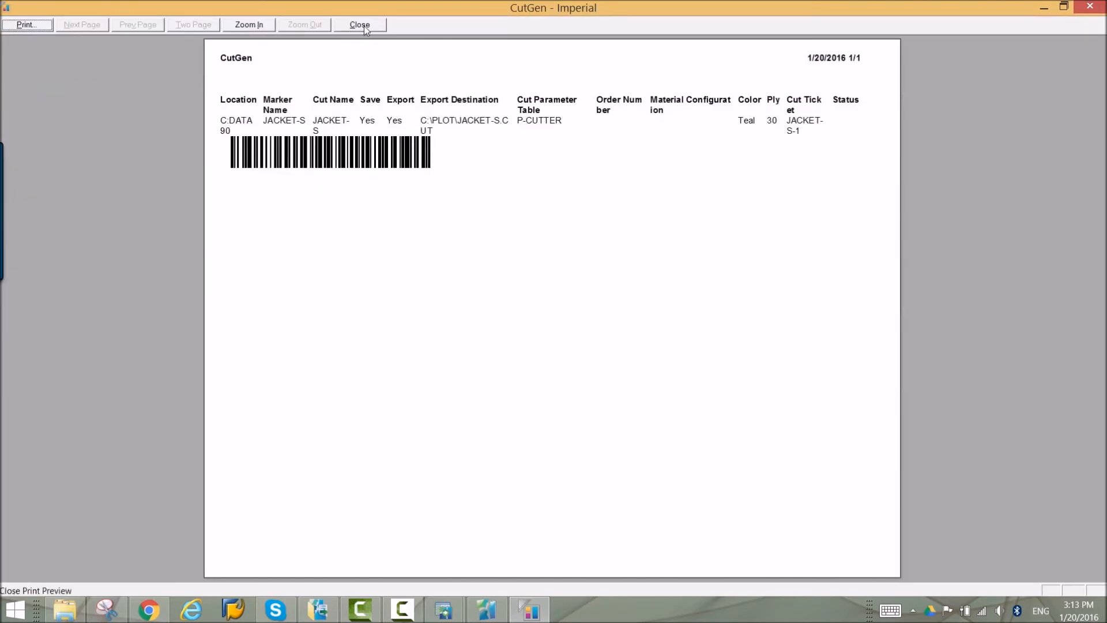
{"action": "left_click", "coordinate": [359, 24]}
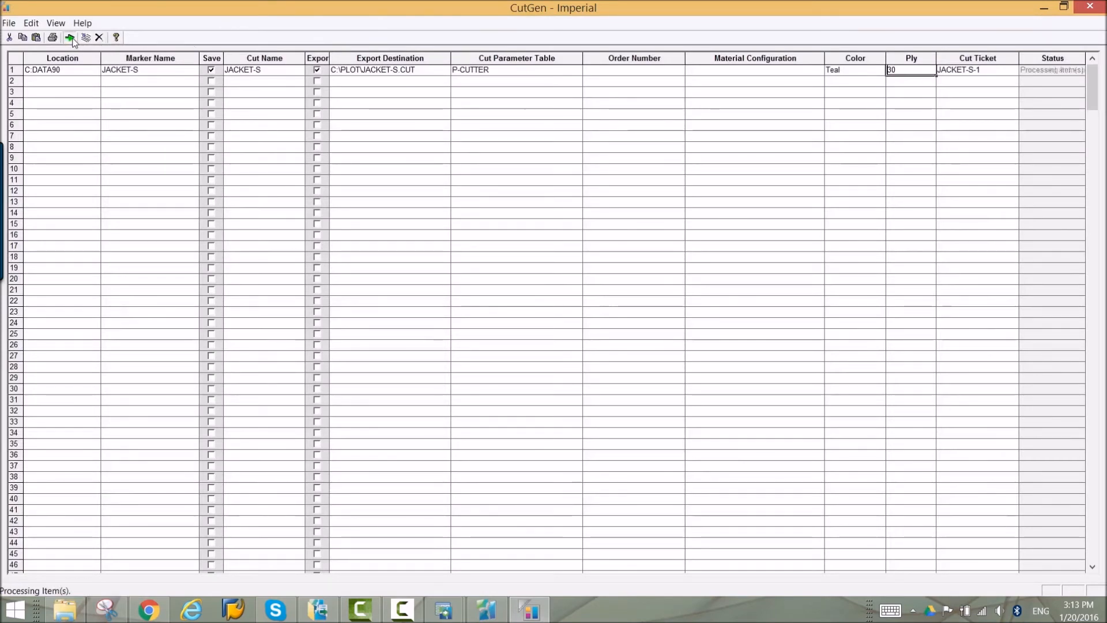